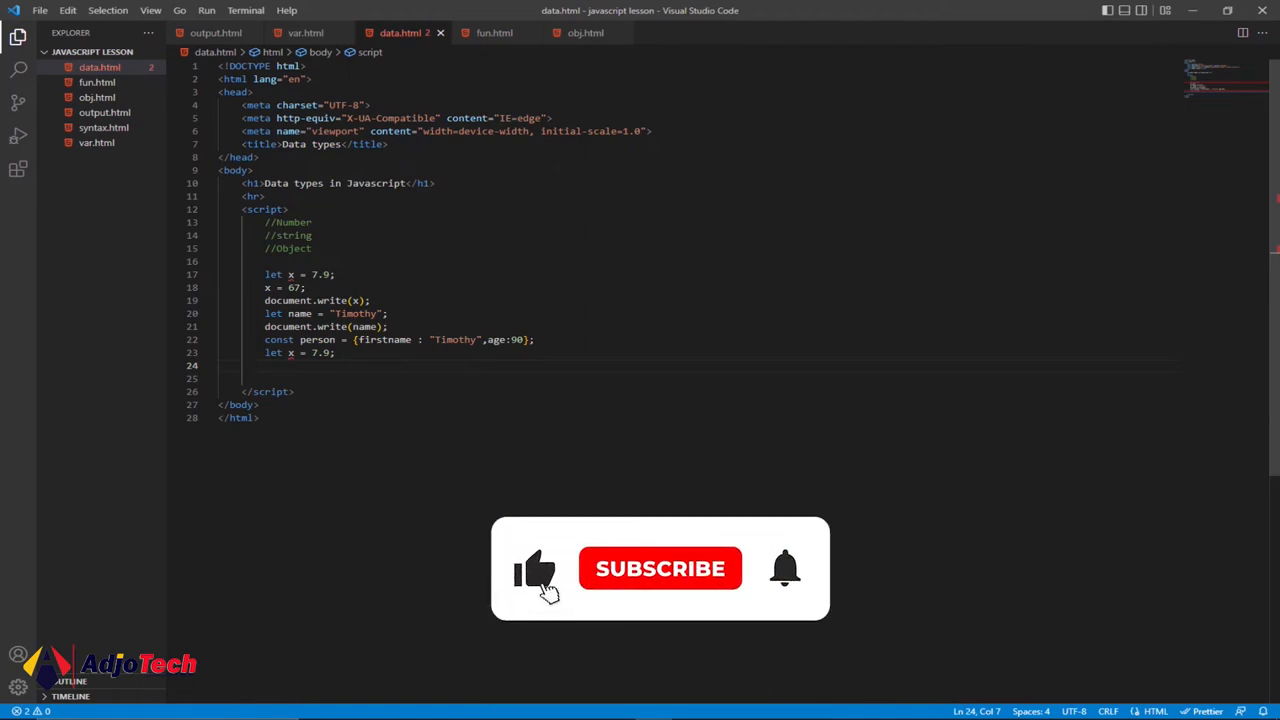
Delete the duplicated person and let x = 7.9 lines at the bottom of the data.html script
{"action": "left_click", "coordinate": [660, 568]}
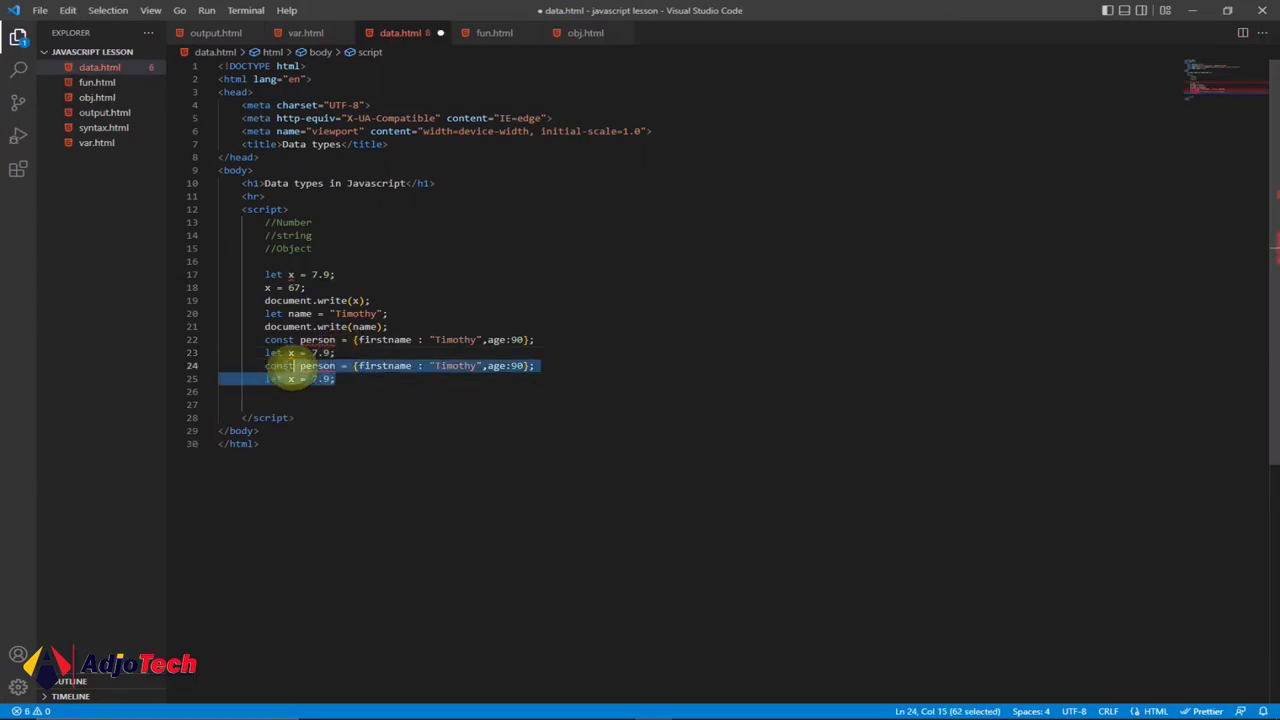
{"action": "key", "text": "Delete"}
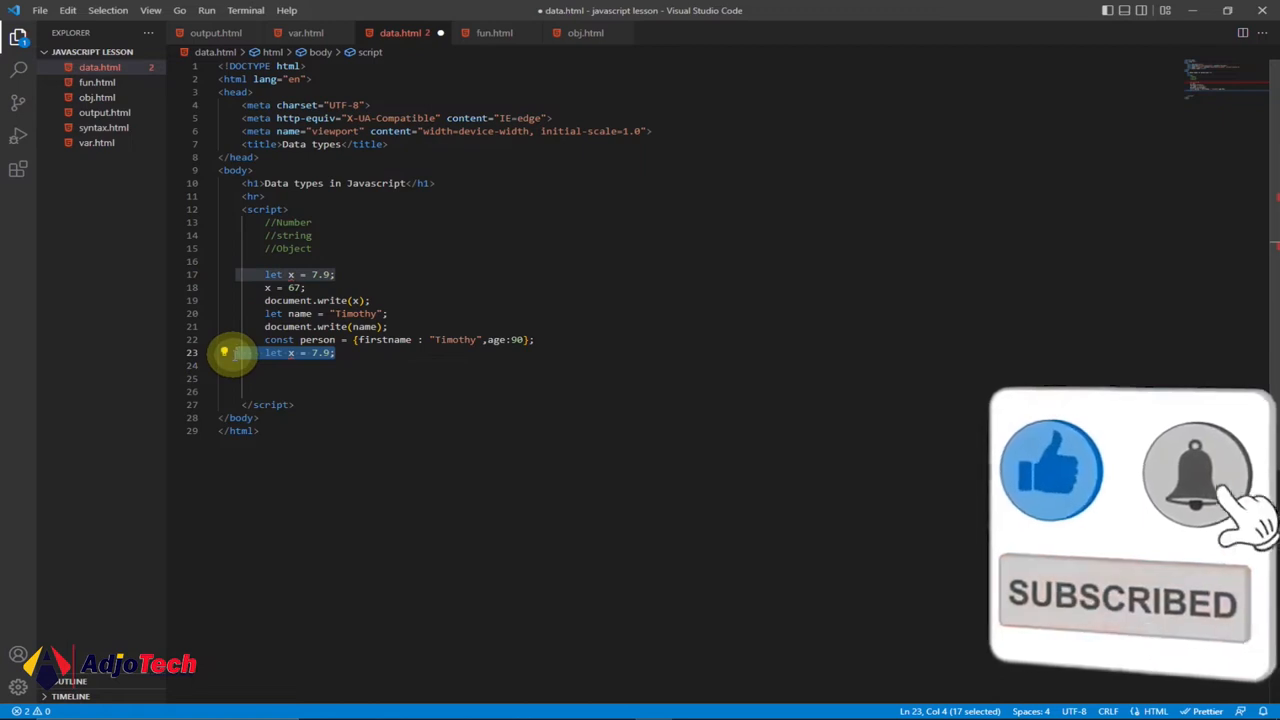
{"action": "key", "text": "Delete"}
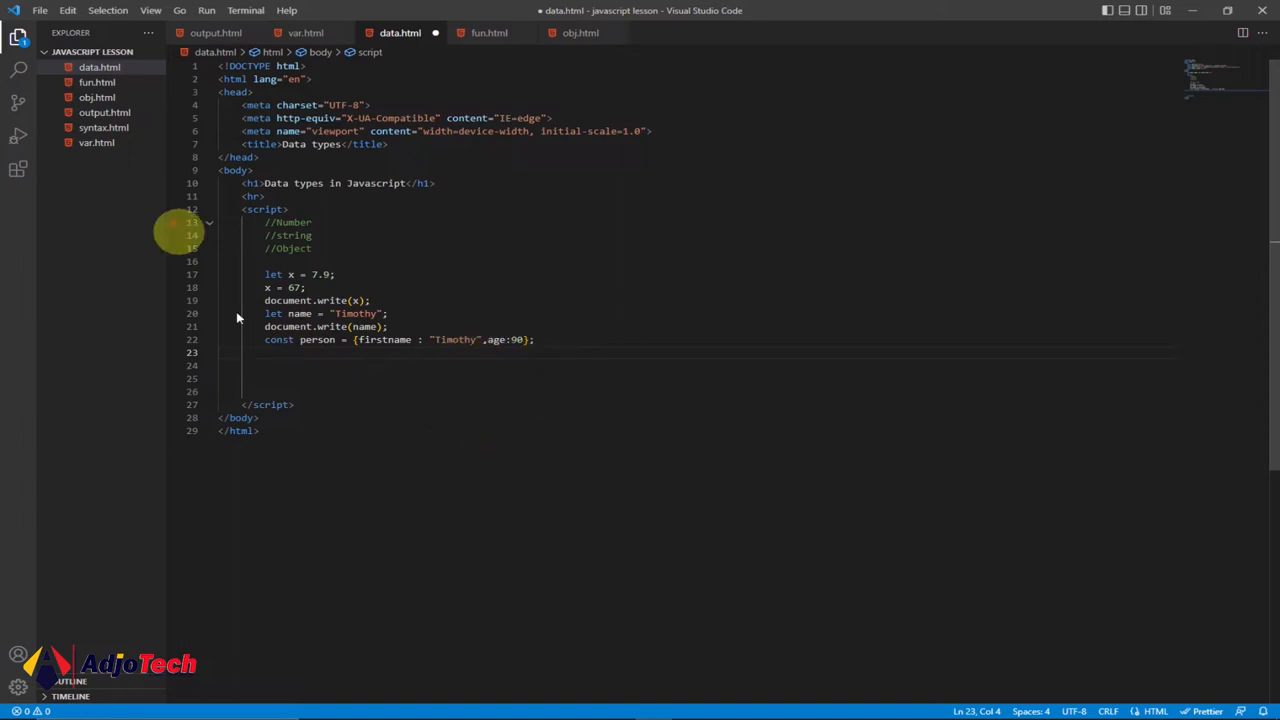
{"action": "mouse_move", "coordinate": [700, 500]}
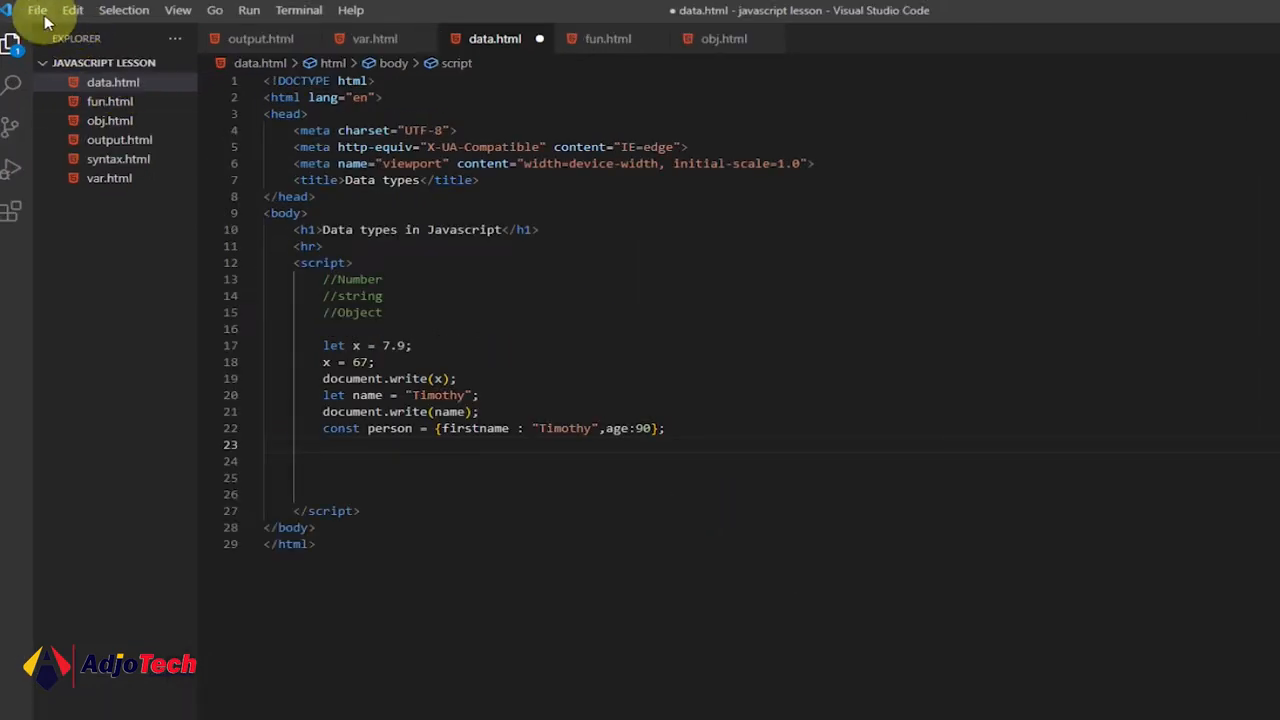
Open Keyboard Shortcuts via File > Preferences
{"action": "left_click", "coordinate": [38, 12]}
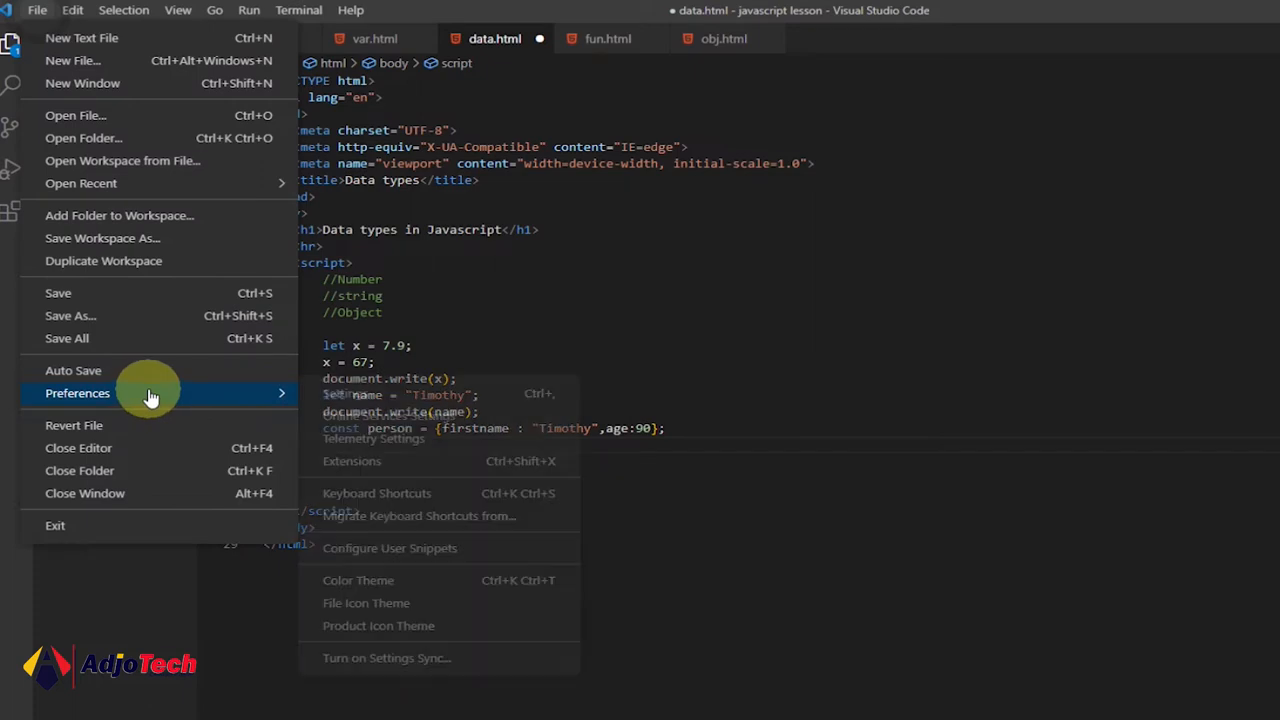
{"action": "mouse_move", "coordinate": [396, 492]}
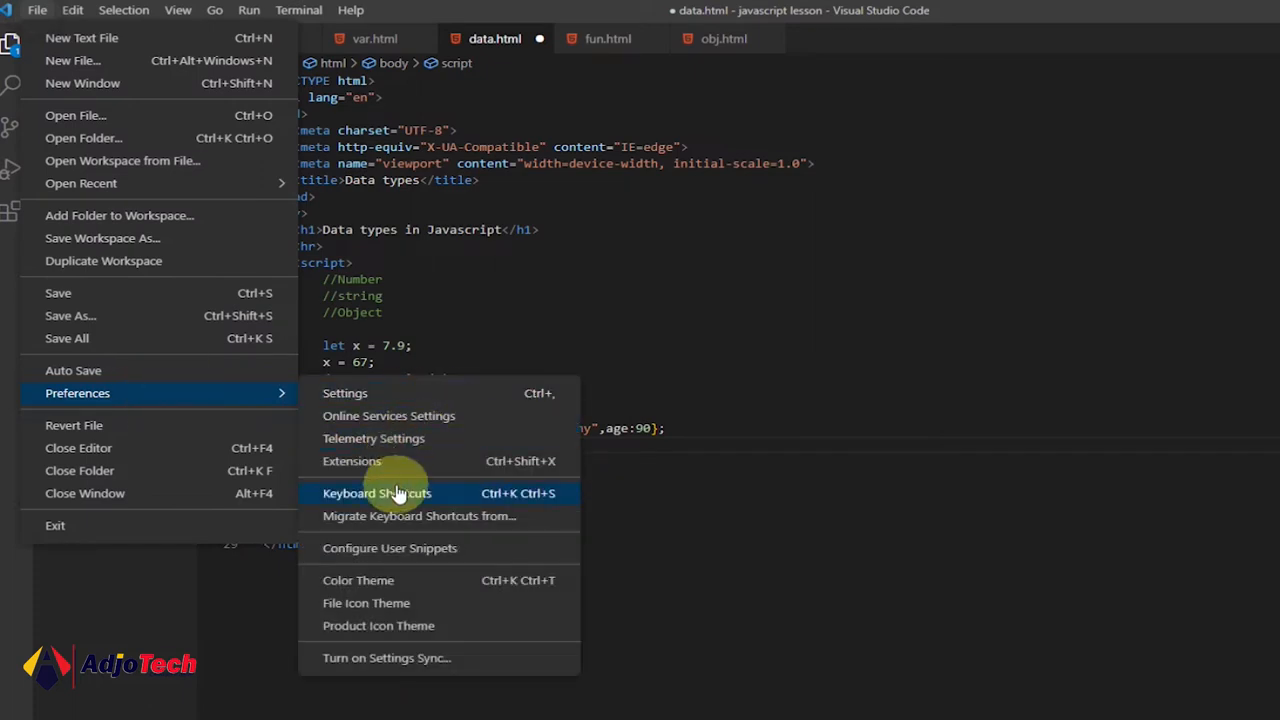
{"action": "mouse_move", "coordinate": [400, 496]}
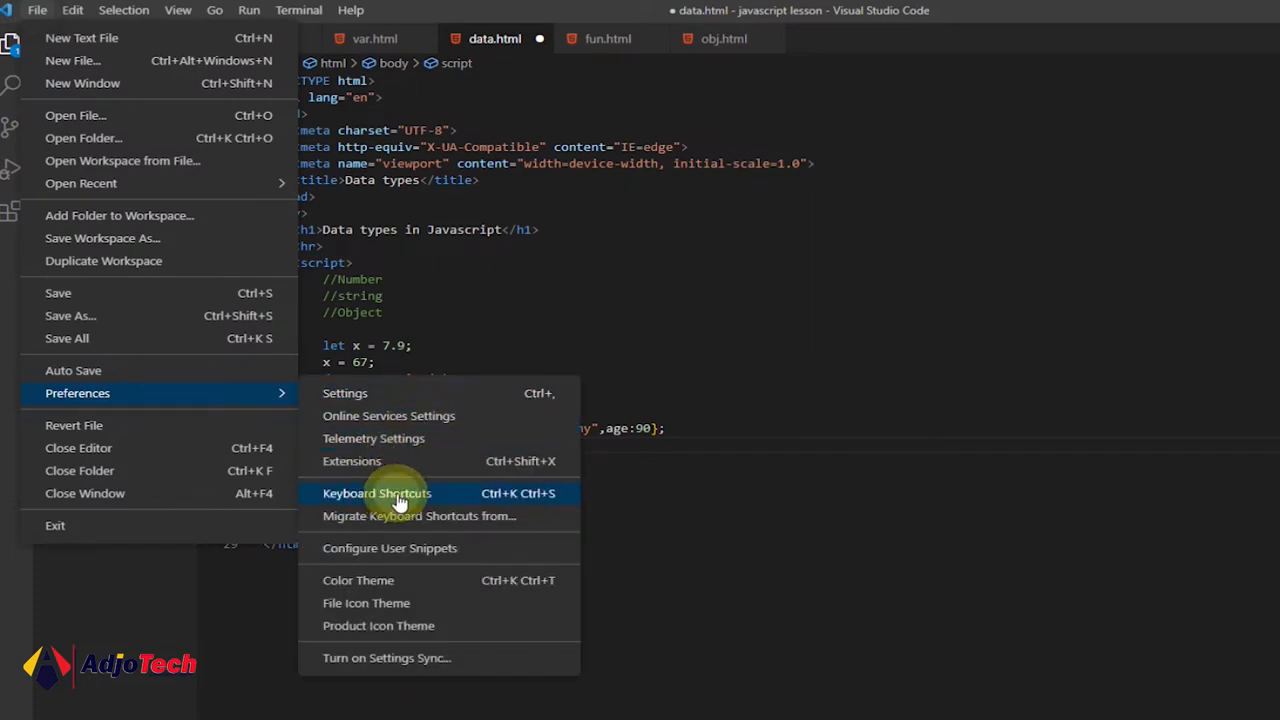
{"action": "left_click", "coordinate": [376, 492]}
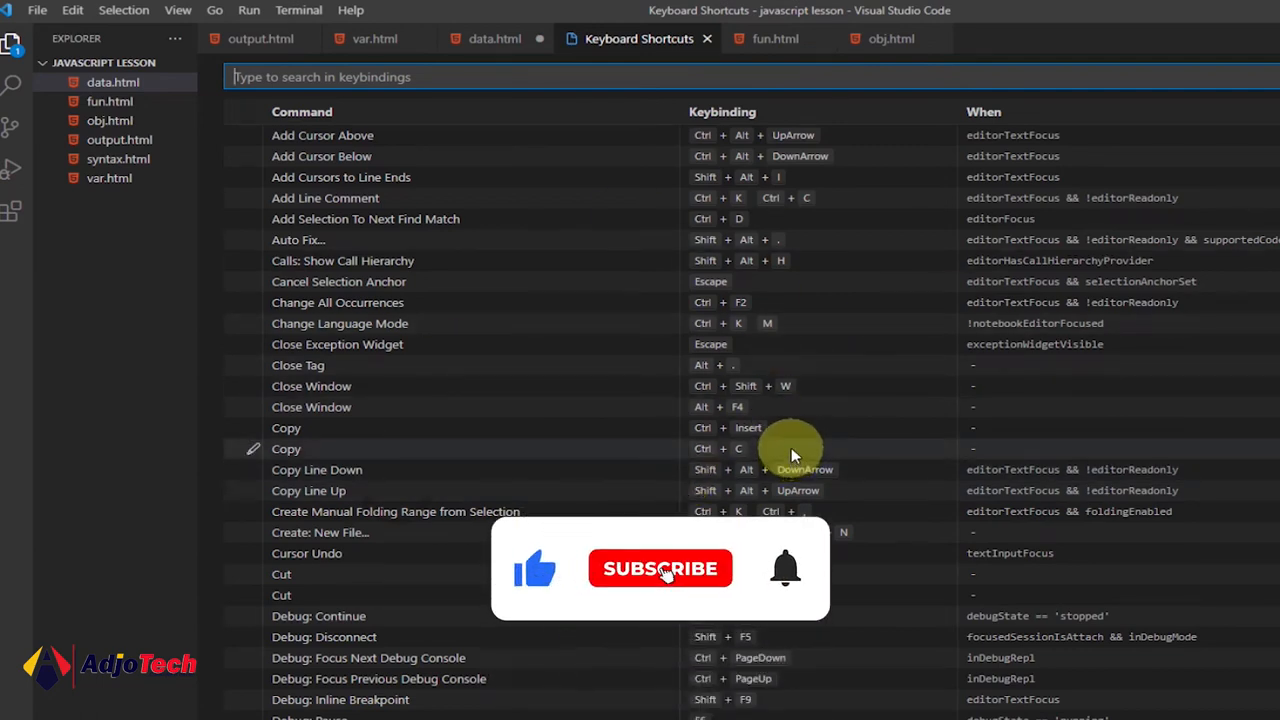
{"action": "left_click", "coordinate": [660, 568]}
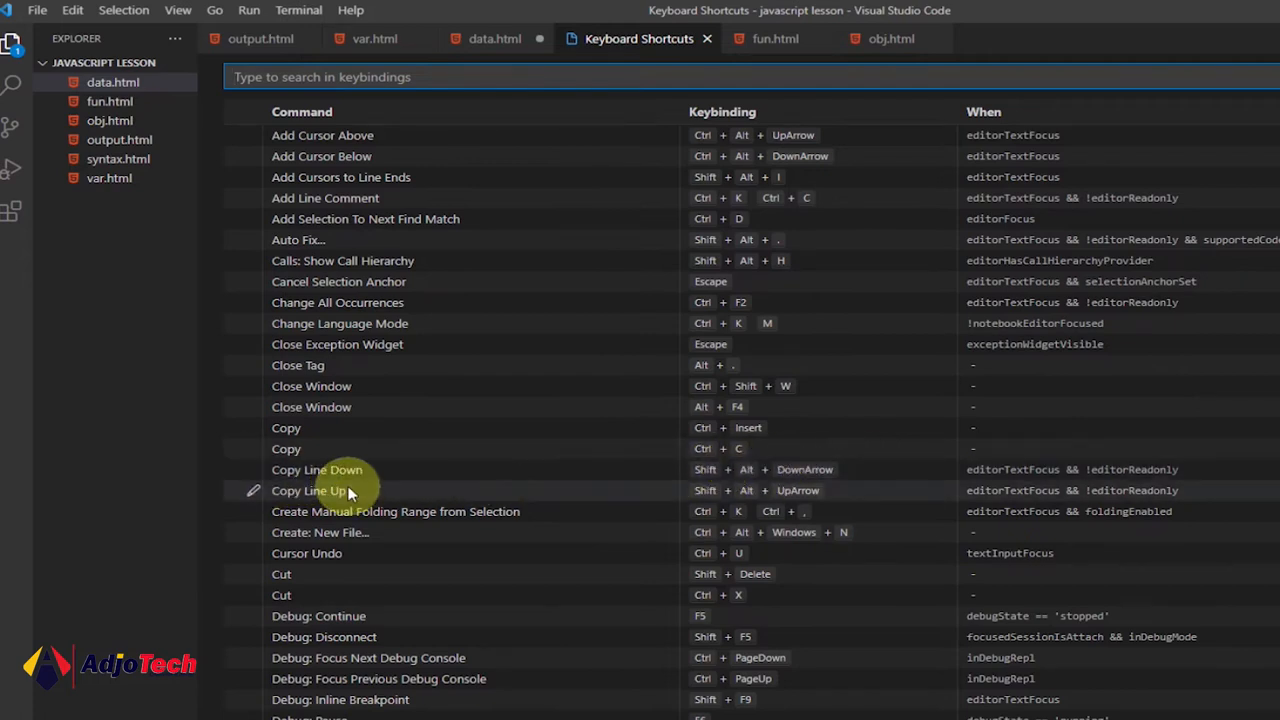
{"action": "mouse_move", "coordinate": [304, 480]}
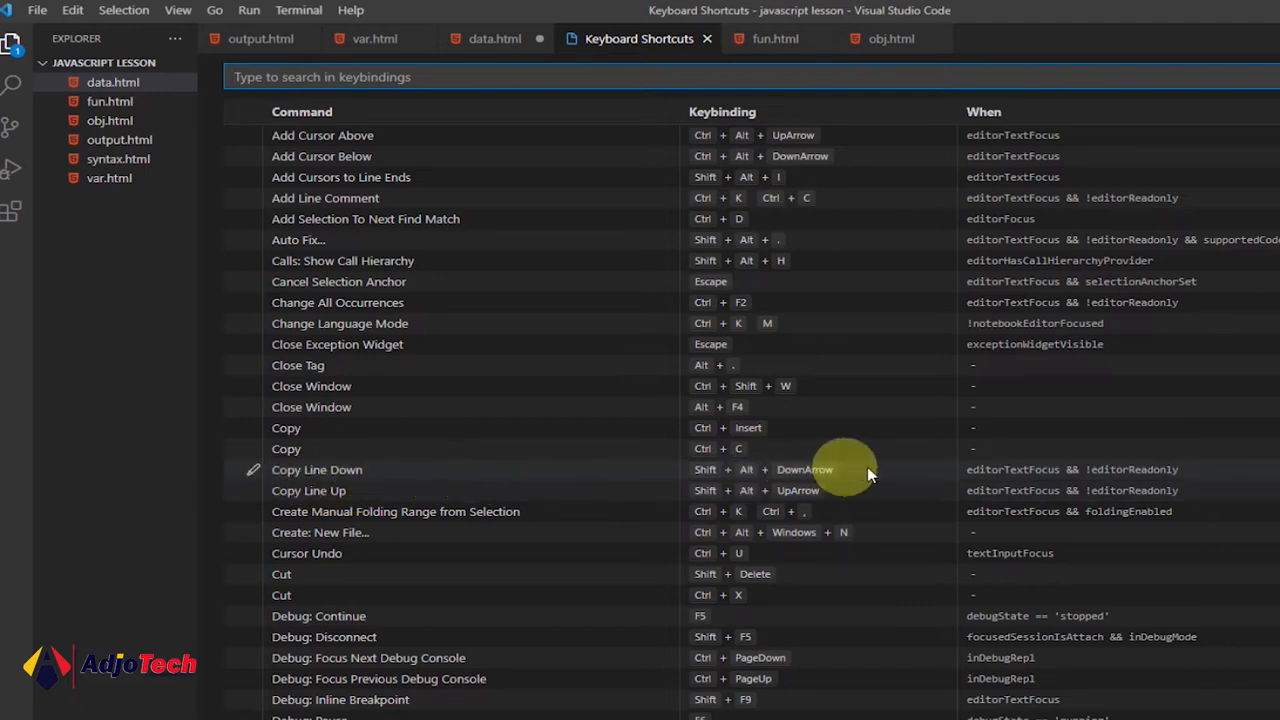
{"action": "mouse_move", "coordinate": [304, 232]}
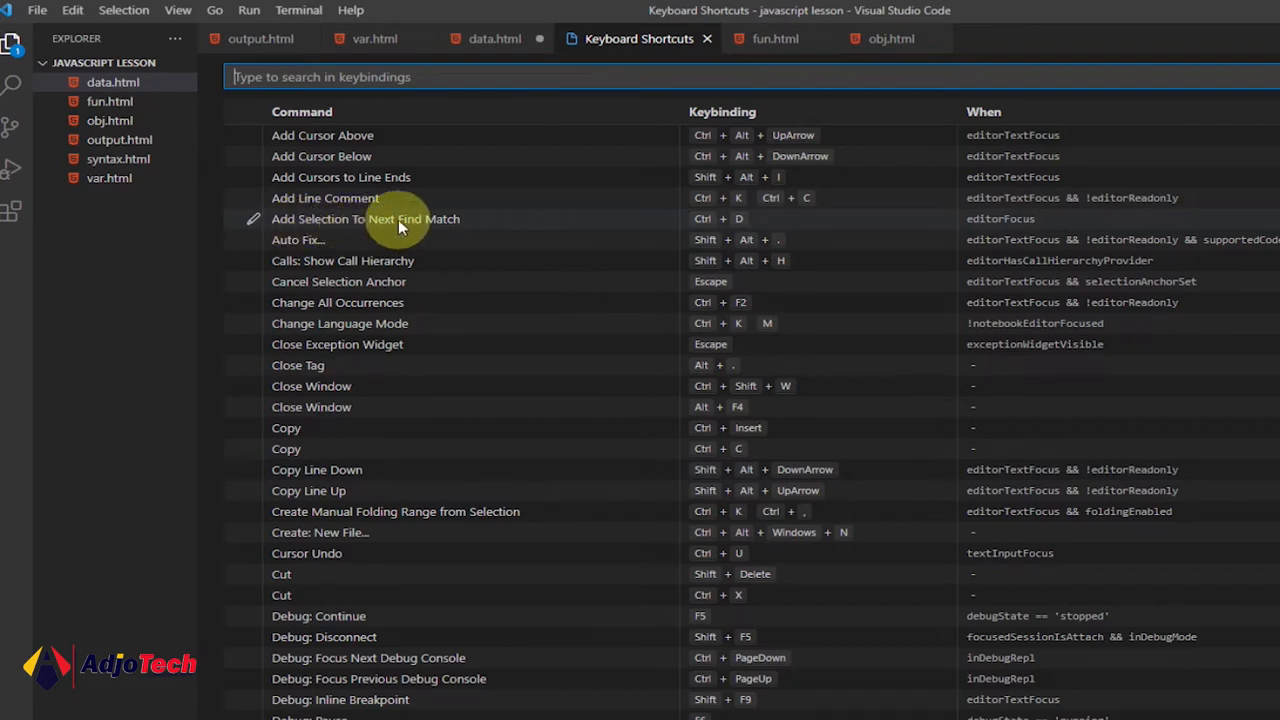
{"action": "mouse_move", "coordinate": [704, 232]}
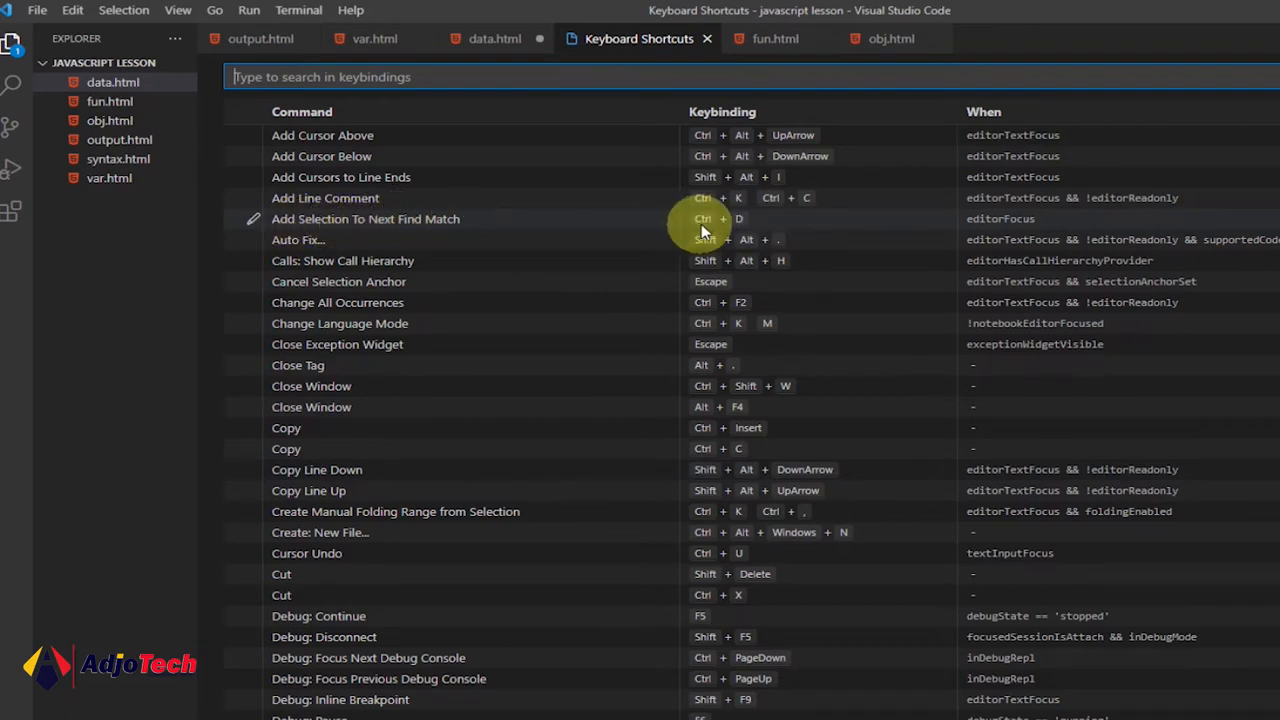
{"action": "mouse_move", "coordinate": [764, 262]}
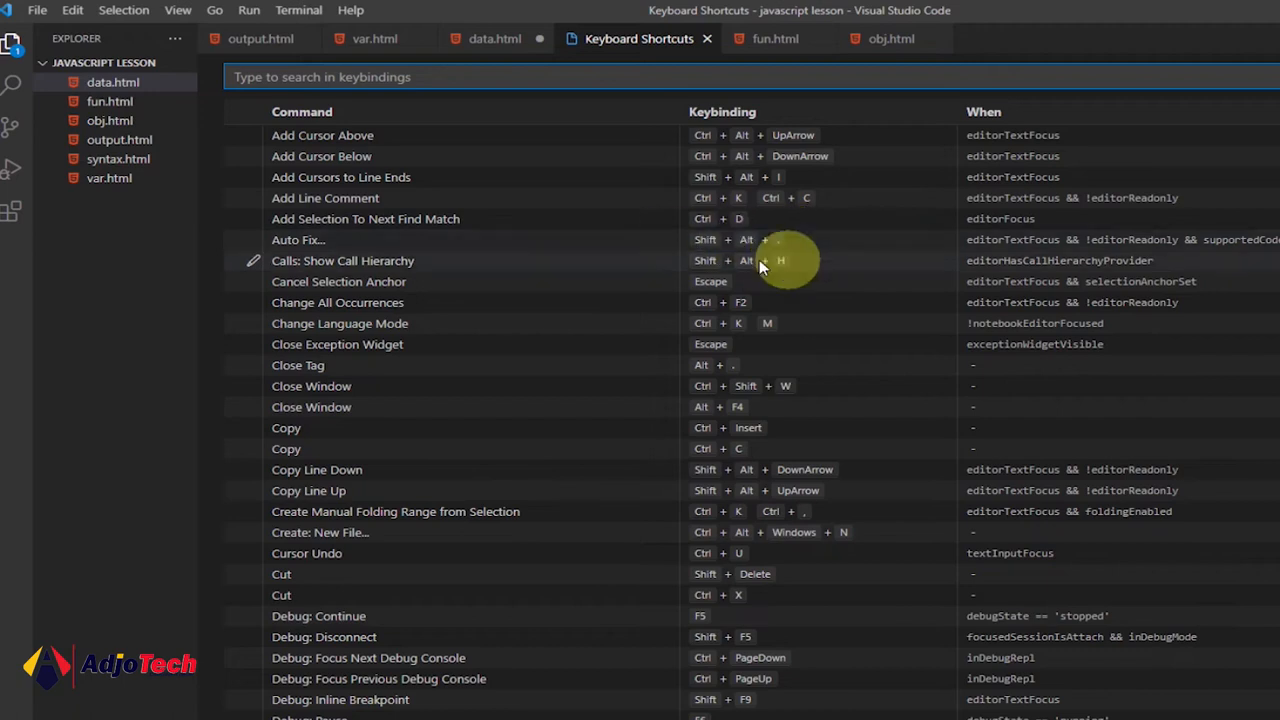
{"action": "mouse_move", "coordinate": [712, 218]}
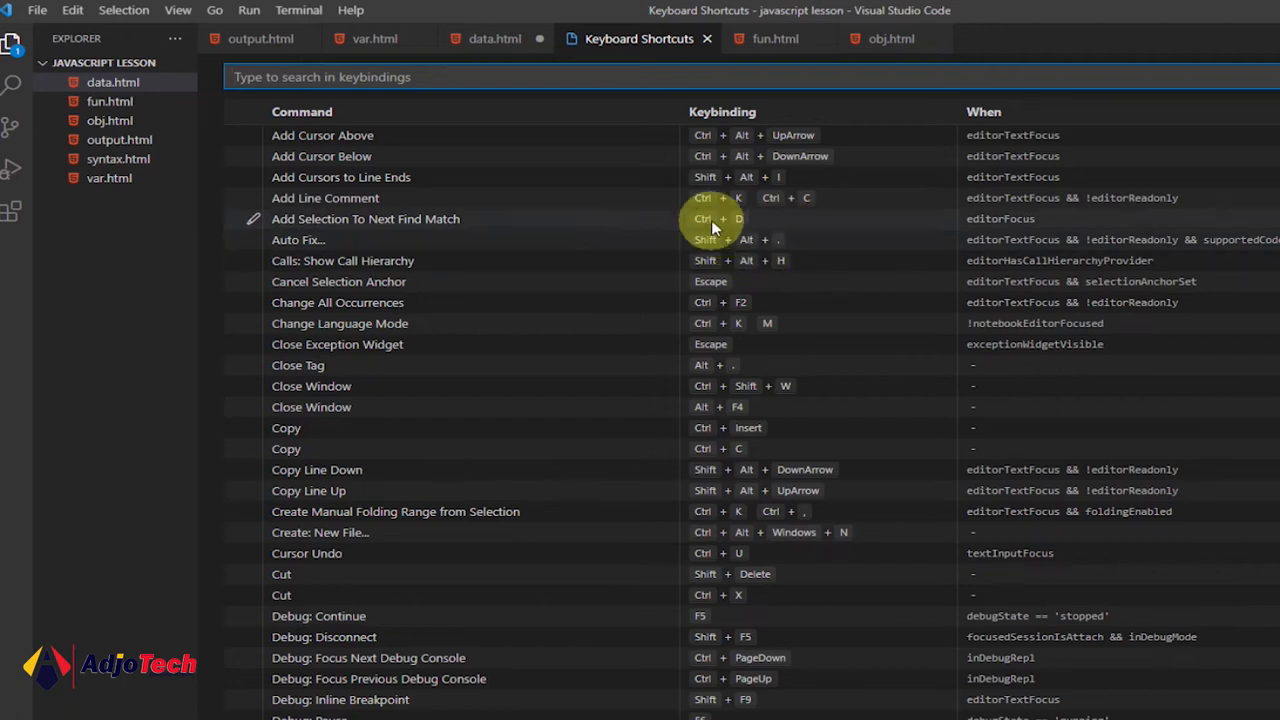
{"action": "mouse_move", "coordinate": [742, 236]}
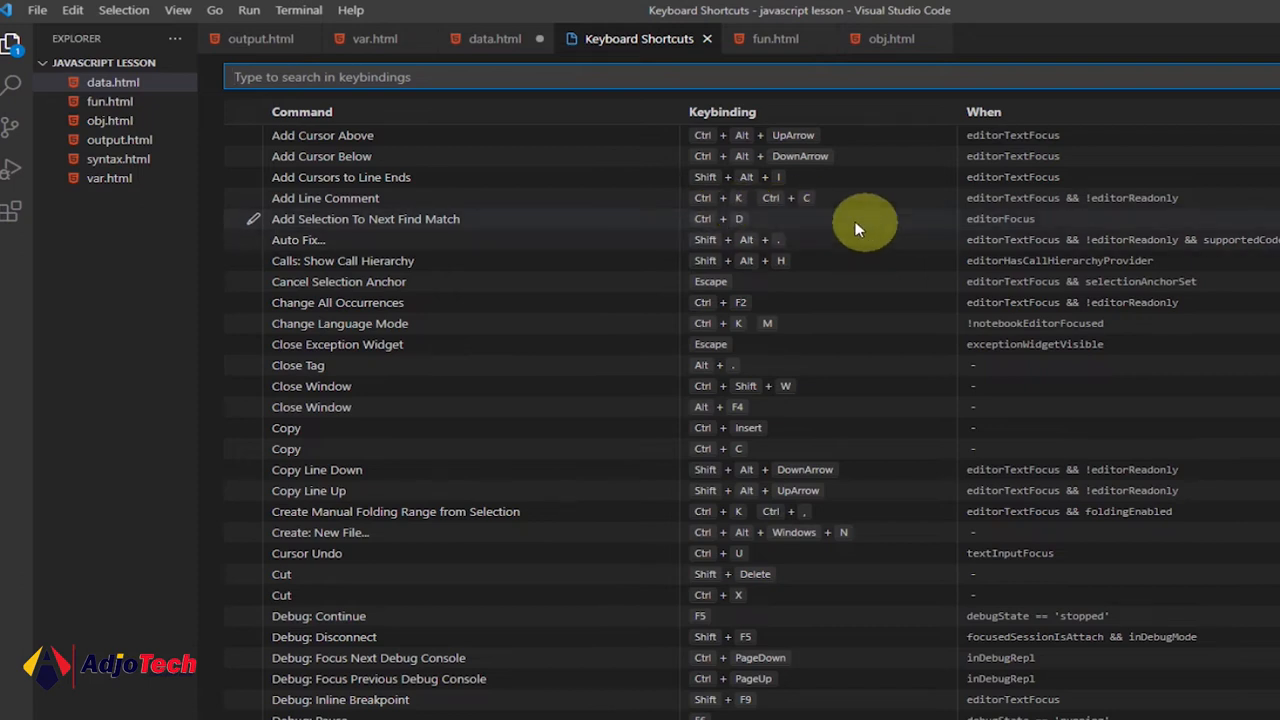
{"action": "mouse_move", "coordinate": [432, 480]}
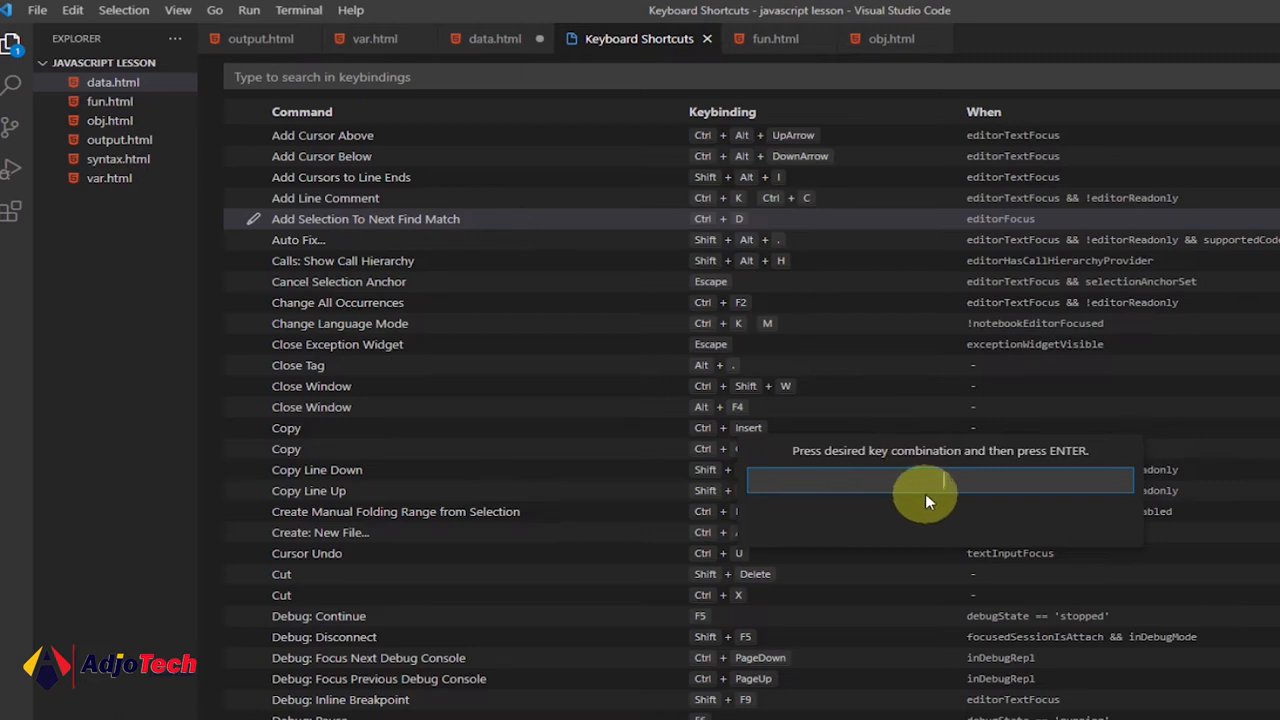
{"action": "mouse_move", "coordinate": [928, 486]}
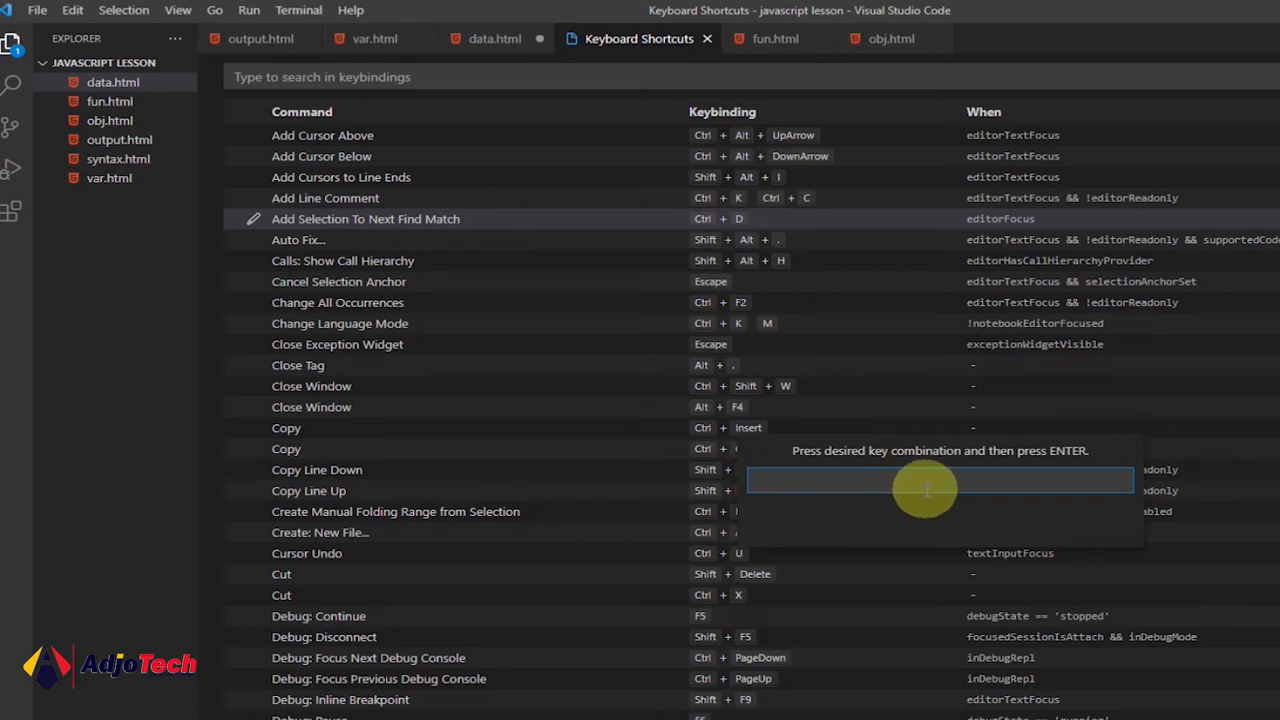
{"action": "mouse_move", "coordinate": [1012, 438]}
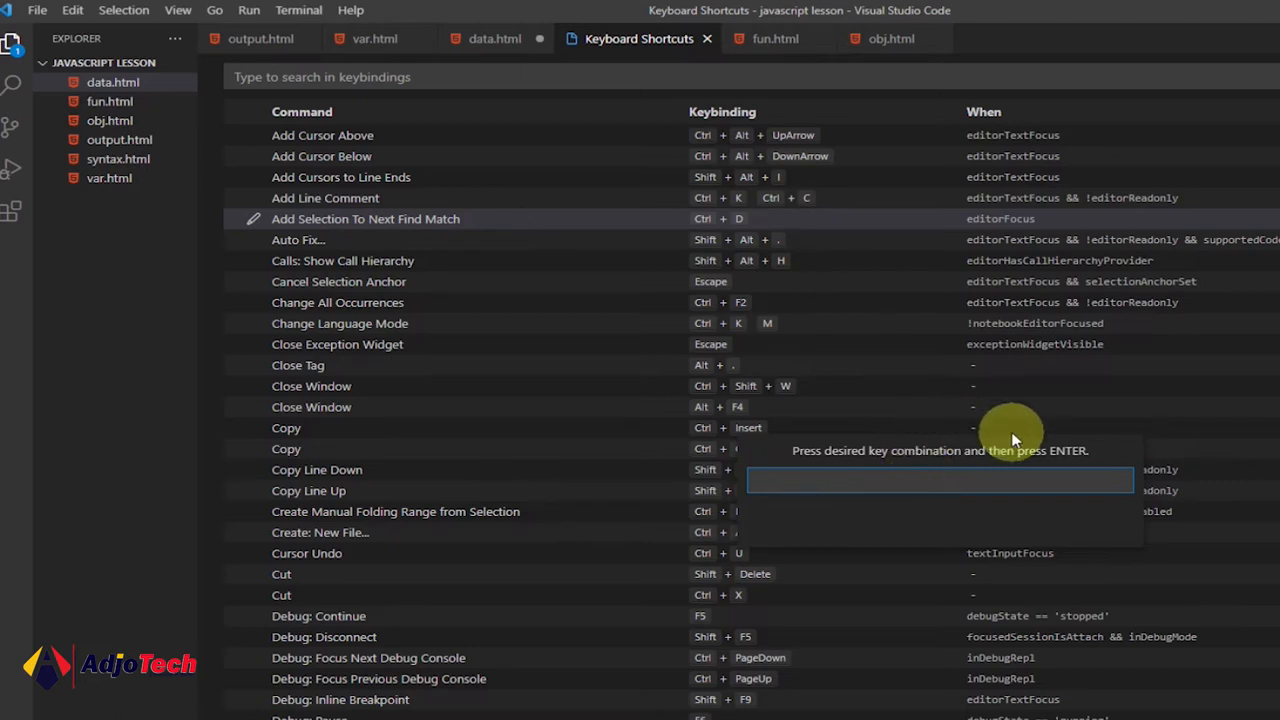
Assign Ctrl+Shift+N to Add Selection To Next Find Match and confirm the binding
{"action": "key", "text": "Ctrl"}
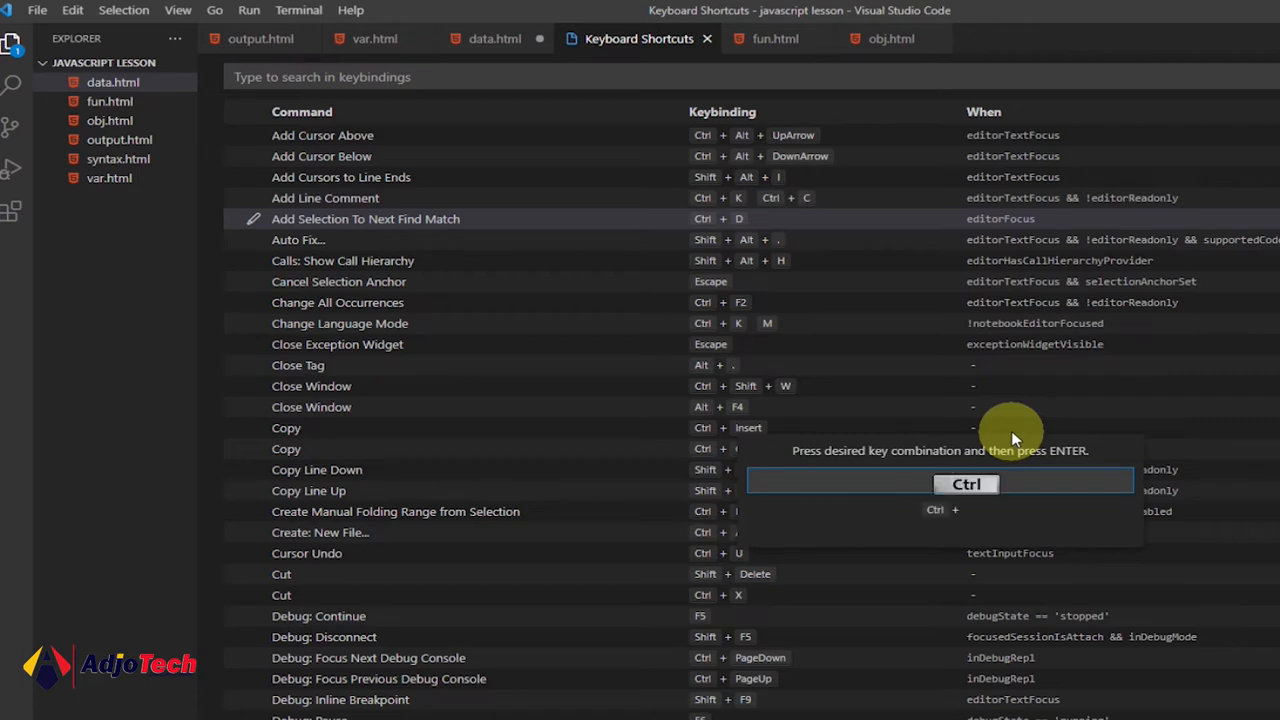
{"action": "key", "text": "Ctrl+Shift+N"}
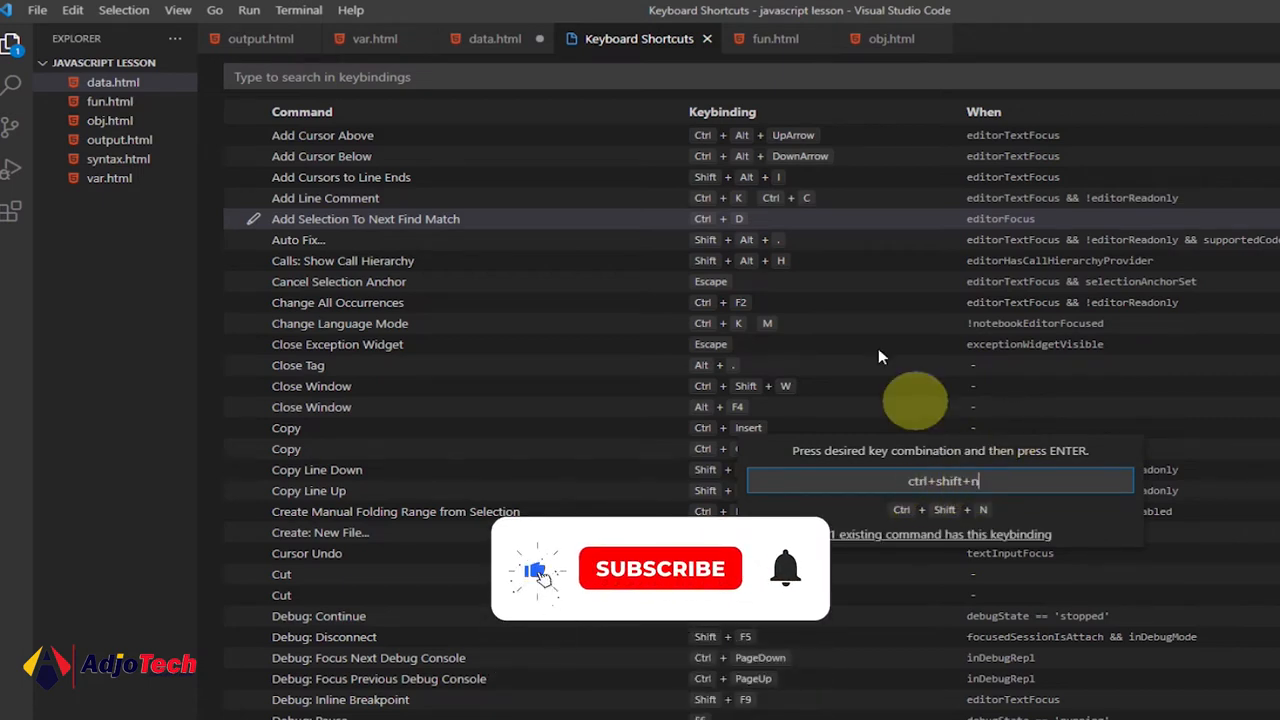
{"action": "left_click", "coordinate": [660, 568]}
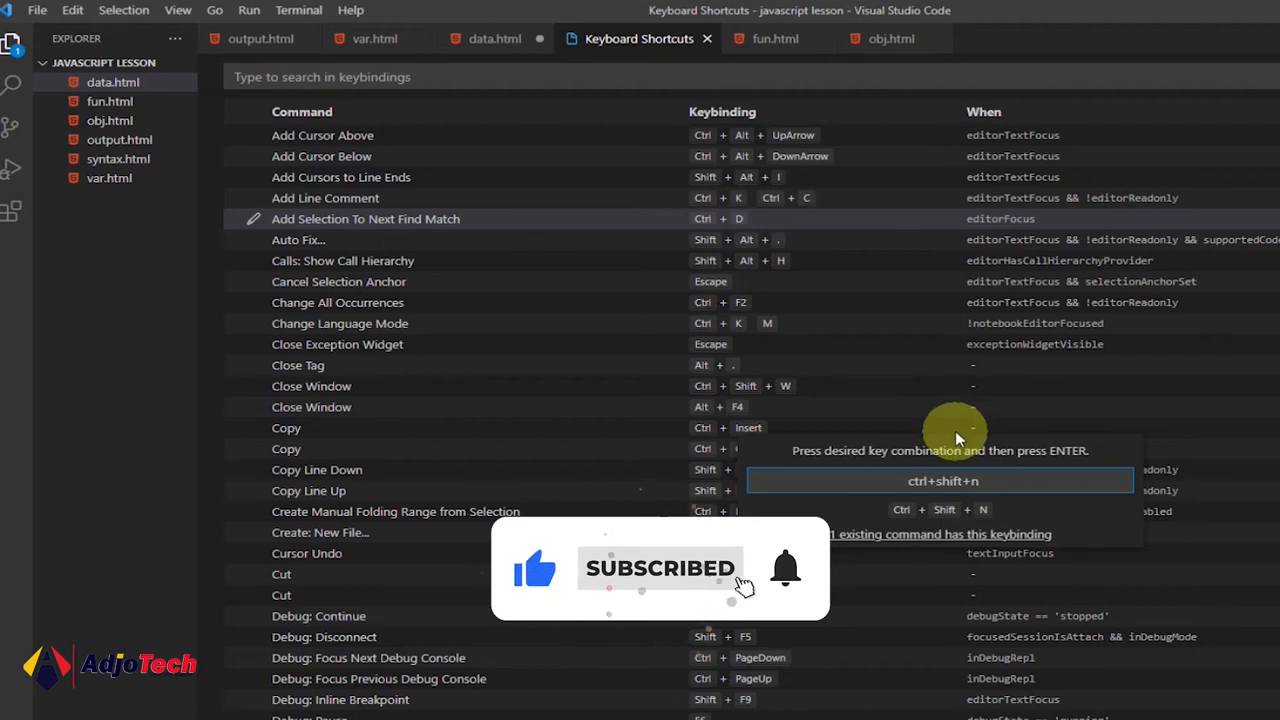
{"action": "key", "text": "Enter"}
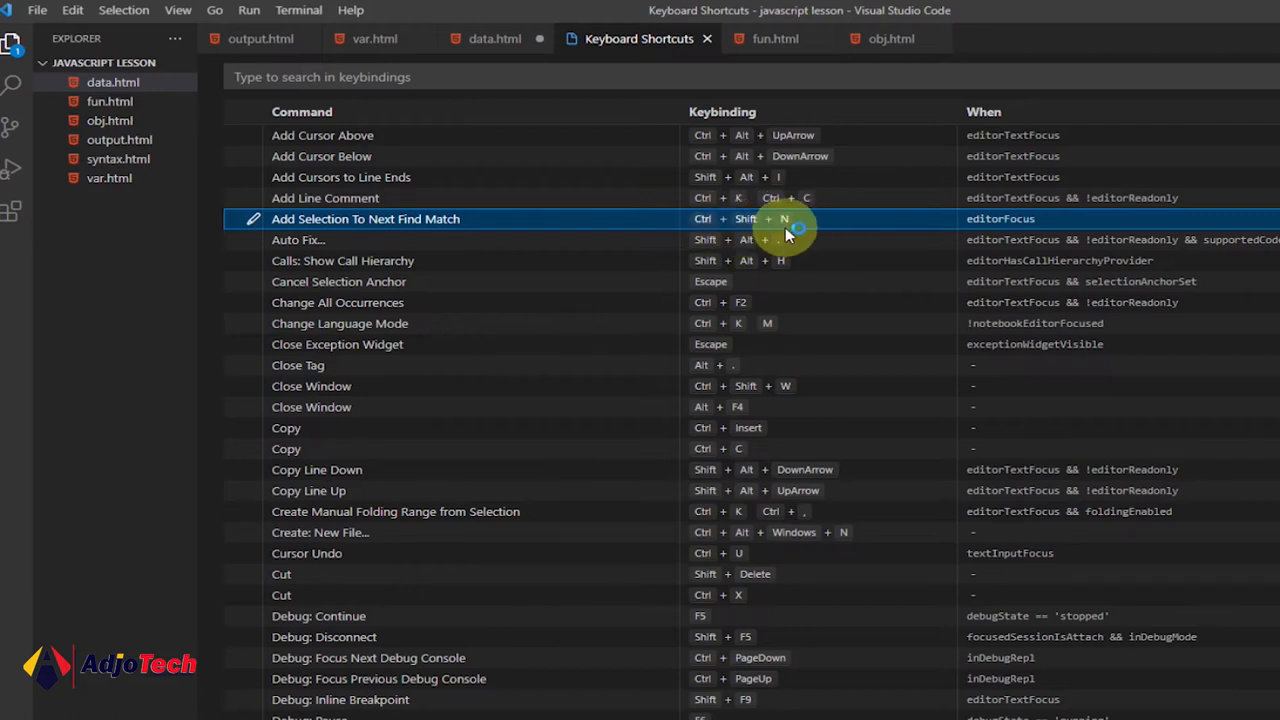
{"action": "mouse_move", "coordinate": [830, 236]}
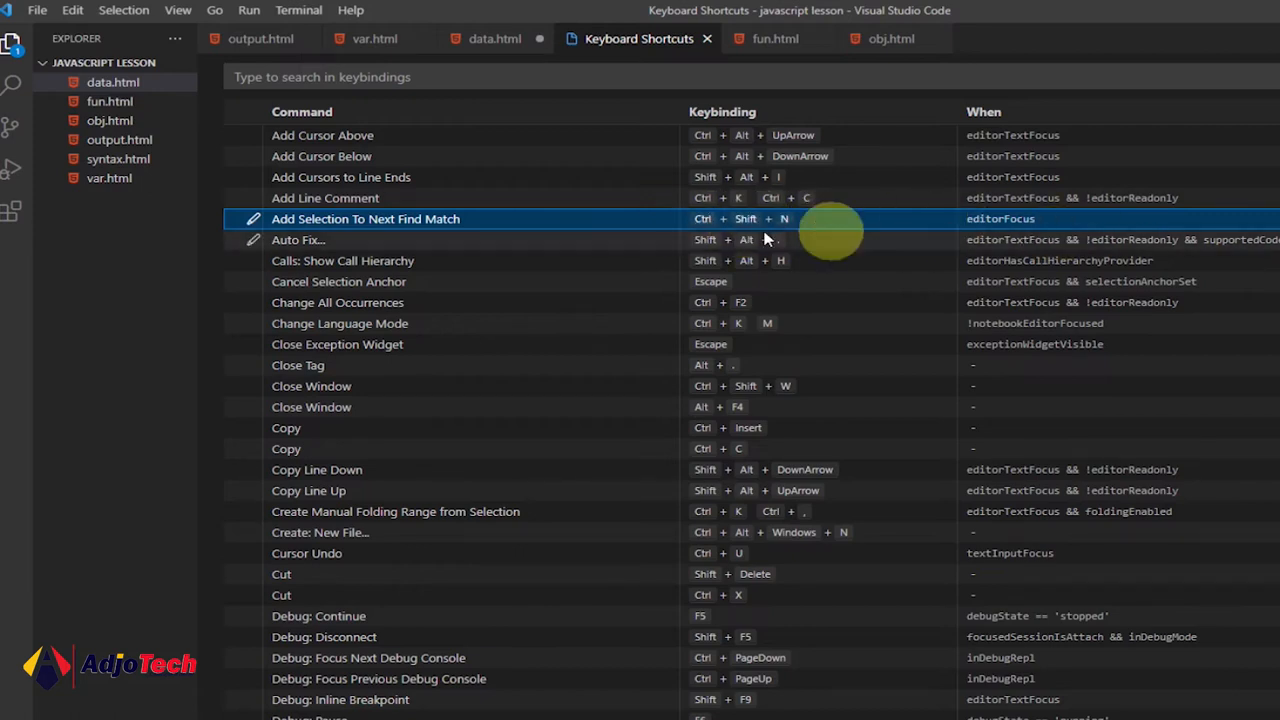
{"action": "mouse_move", "coordinate": [744, 222]}
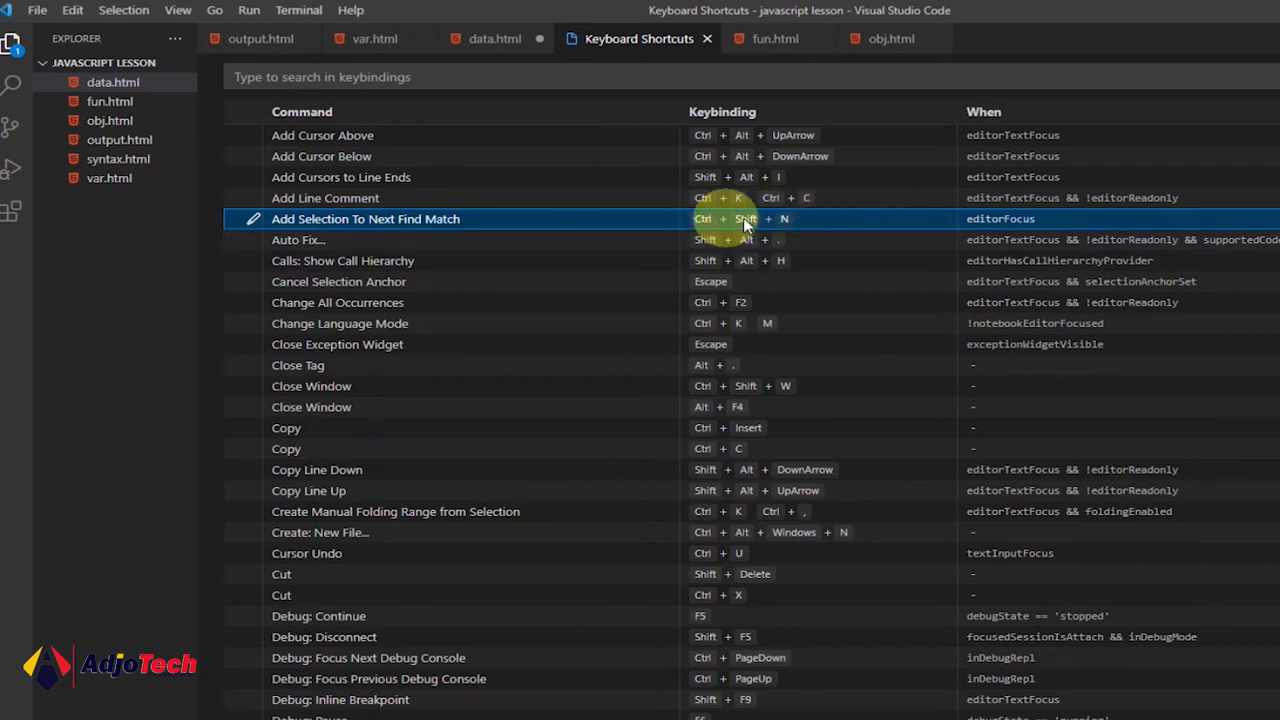
{"action": "mouse_move", "coordinate": [296, 482]}
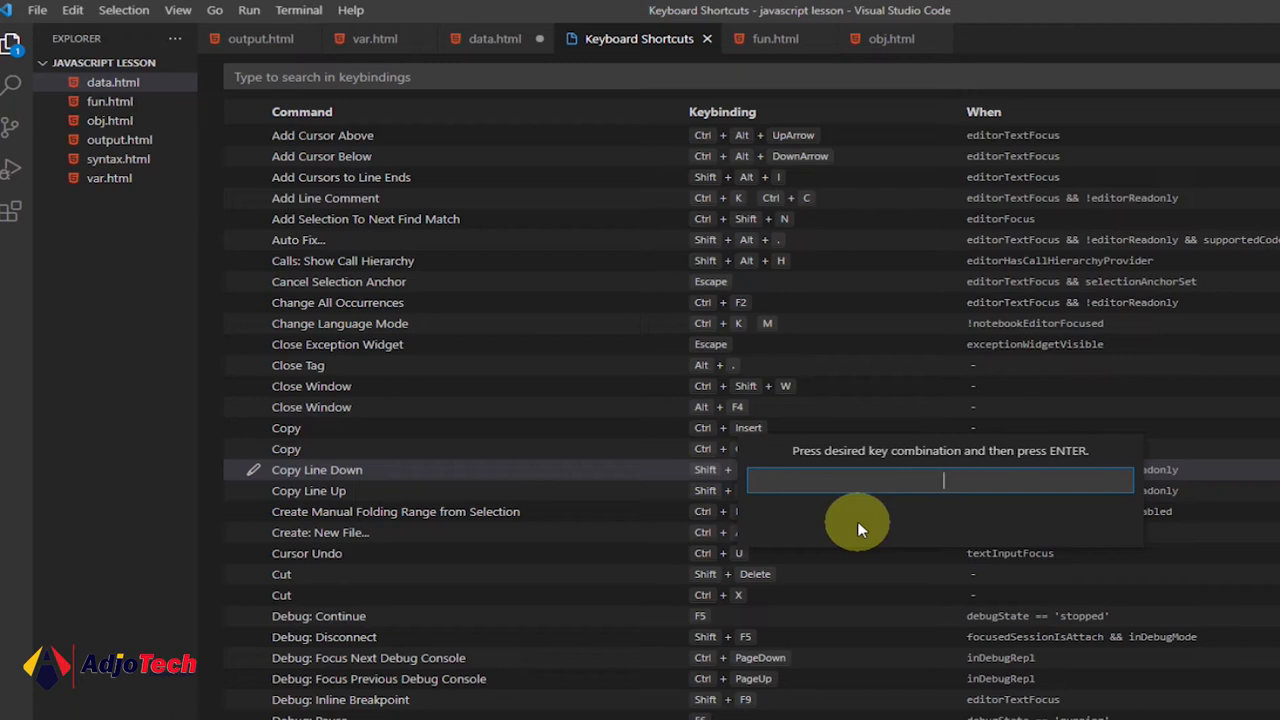
Record Ctrl+D as the Copy Line Down shortcut and confirm it
{"action": "key", "text": "Ctrl+d"}
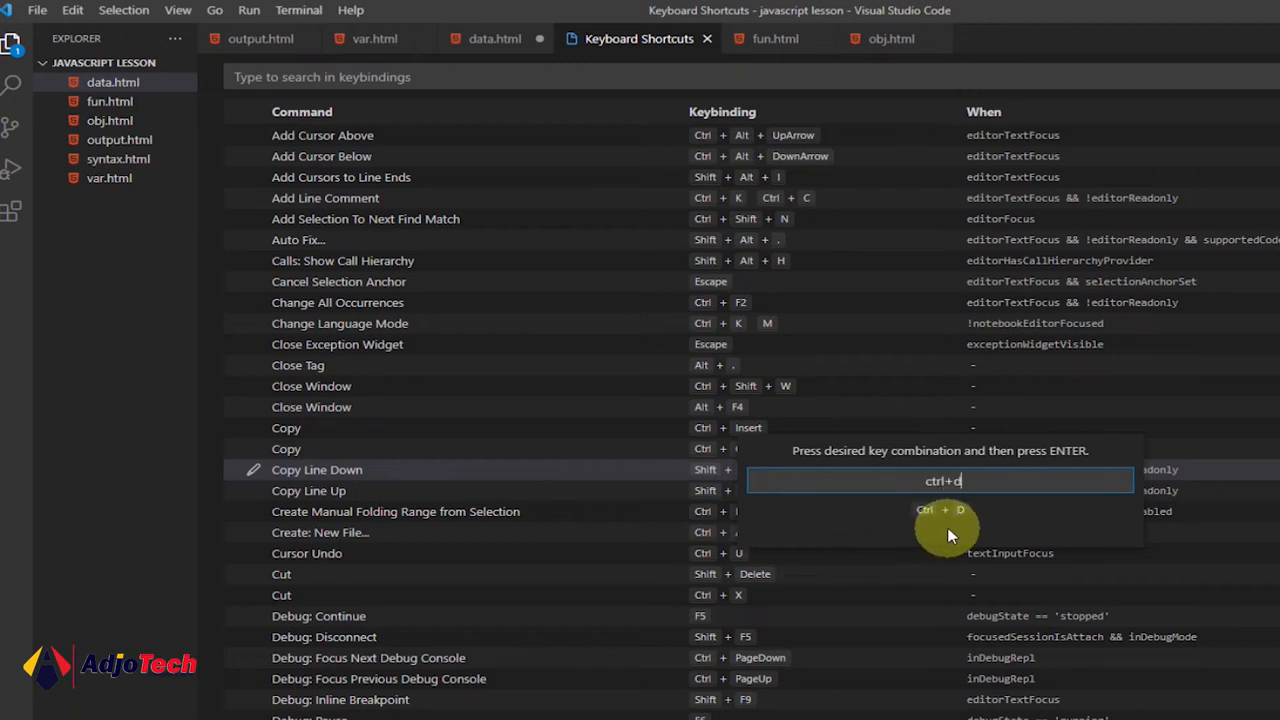
{"action": "key", "text": "Enter"}
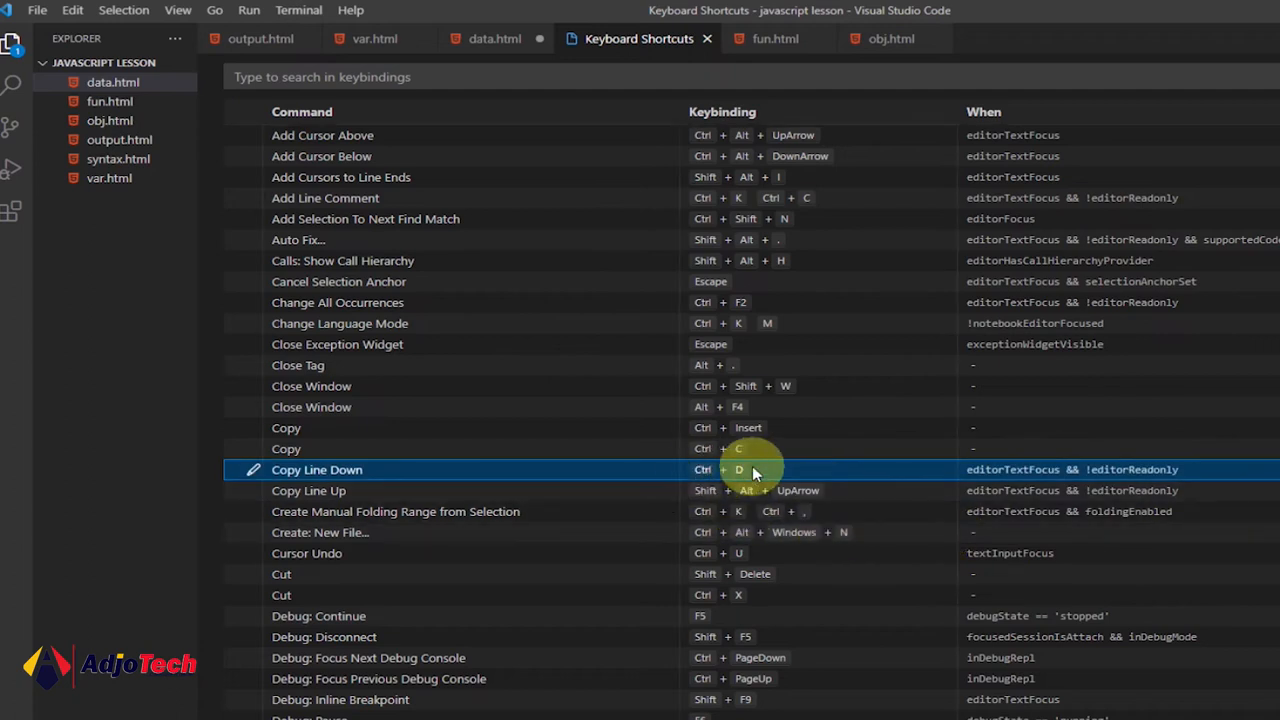
{"action": "mouse_move", "coordinate": [704, 480]}
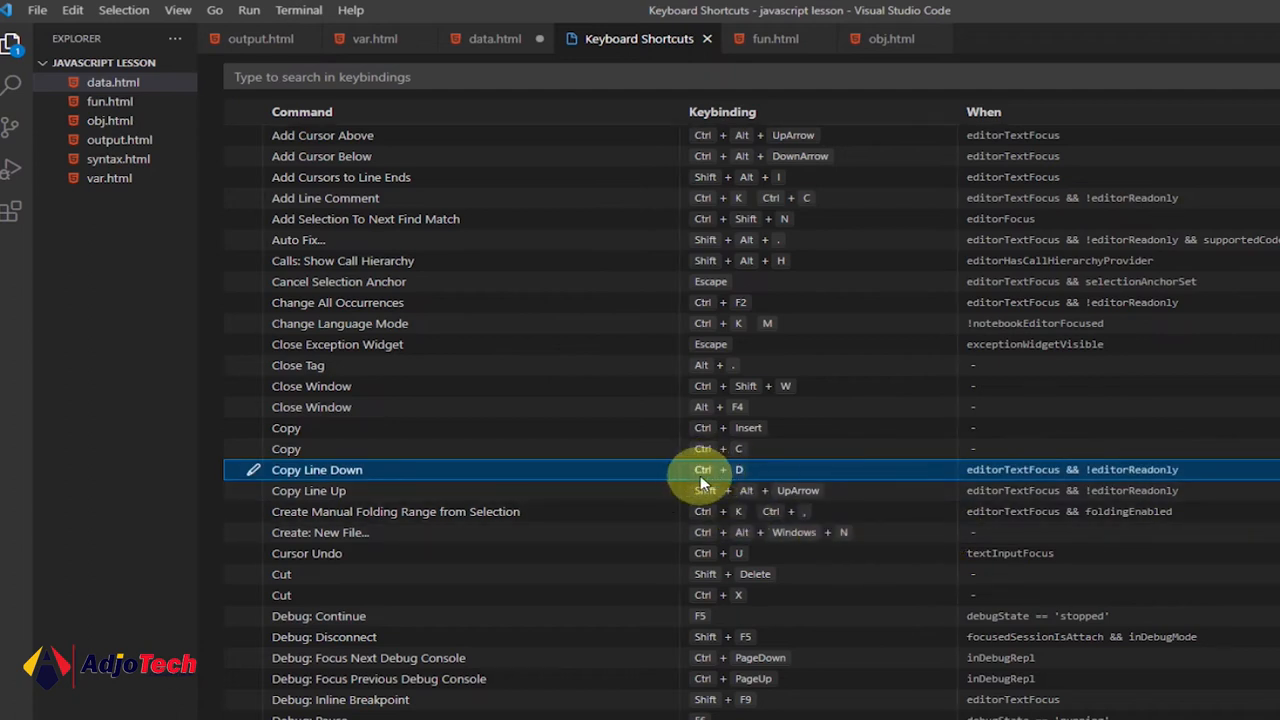
{"action": "mouse_move", "coordinate": [670, 478]}
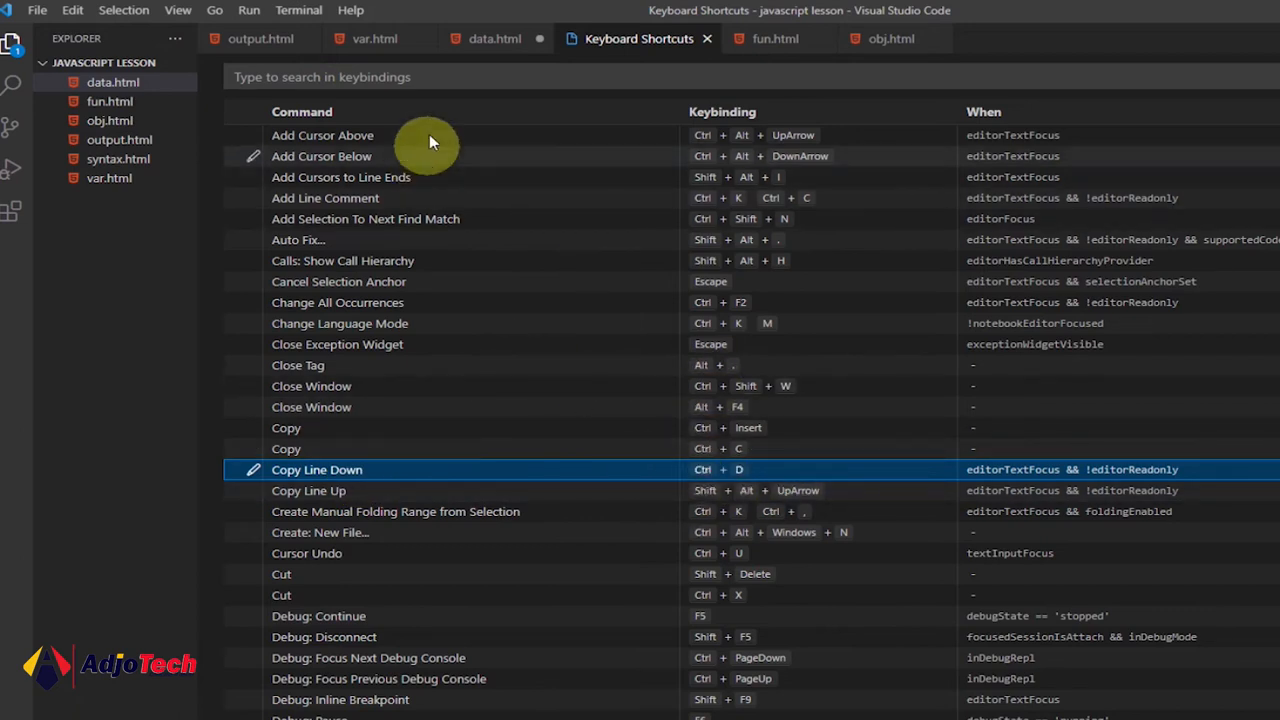
In data.html, duplicate the person object lines downward with Ctrl+D and remove the extras
{"action": "left_click", "coordinate": [488, 38]}
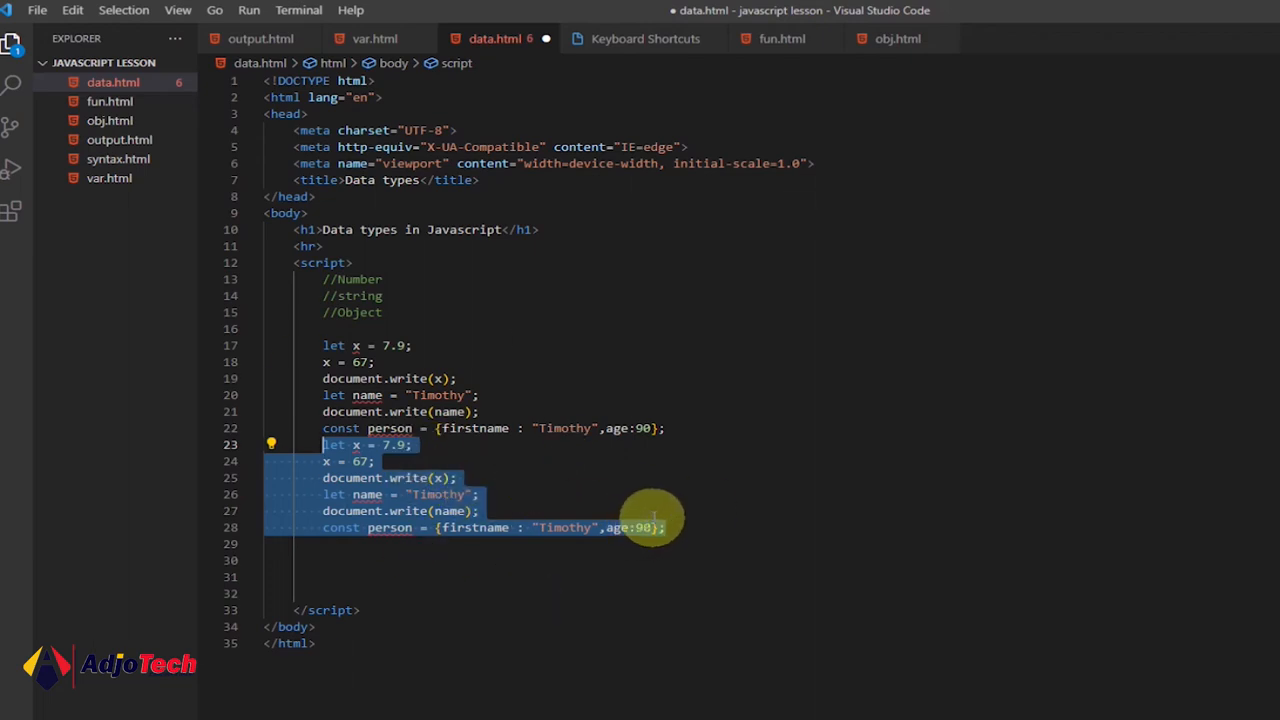
{"action": "key", "text": "Delete"}
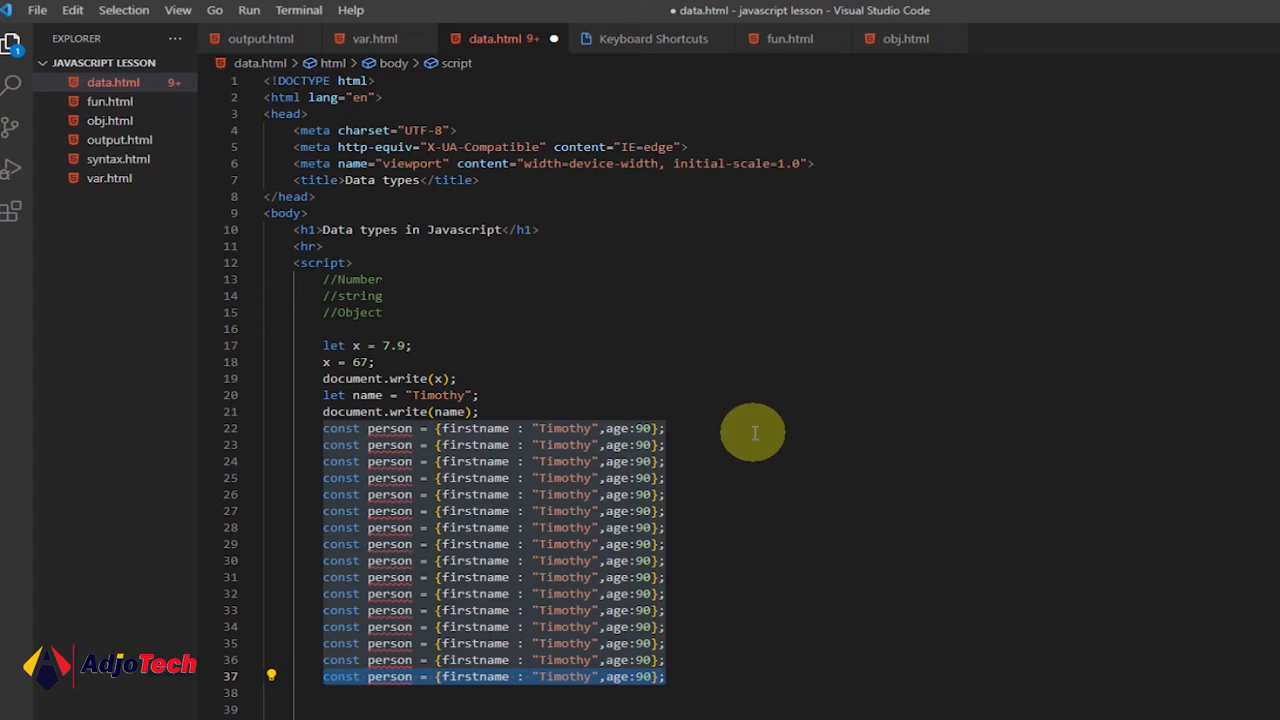
{"action": "mouse_move", "coordinate": [708, 652]}
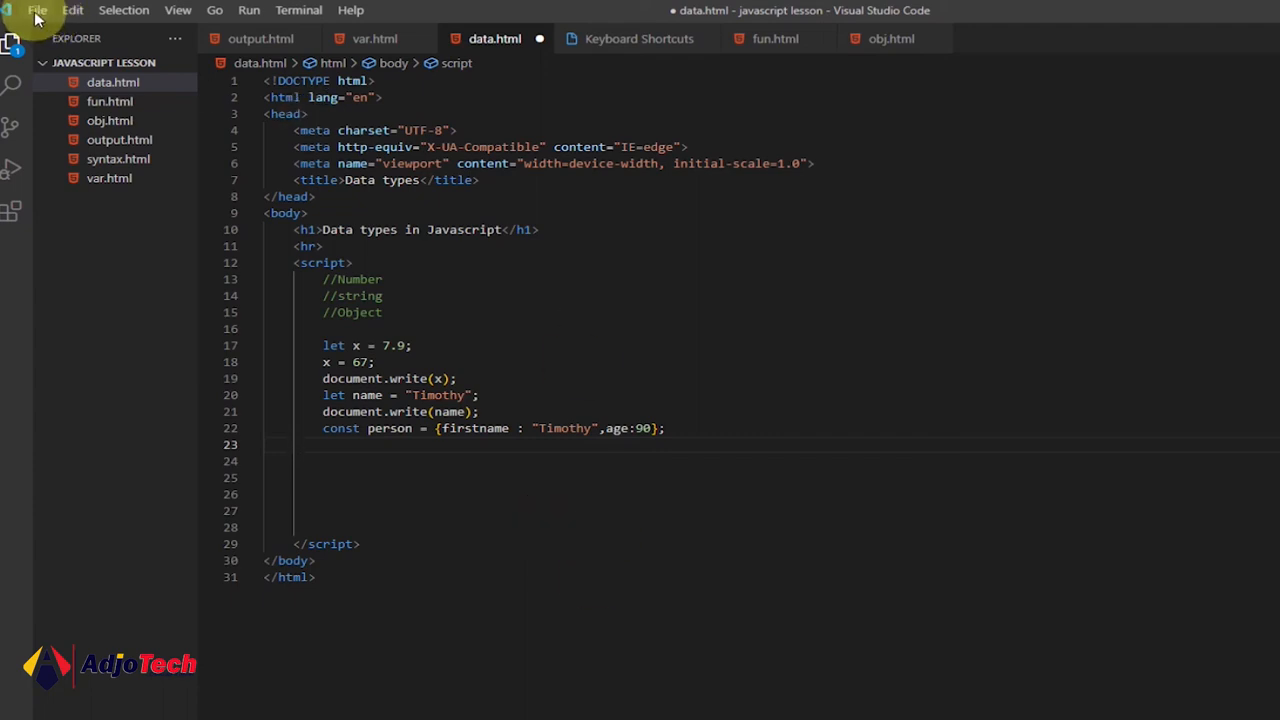
Return to the Keyboard Shortcuts list and scroll to the Copy Line Down Ctrl+D entry
{"action": "left_click", "coordinate": [38, 12]}
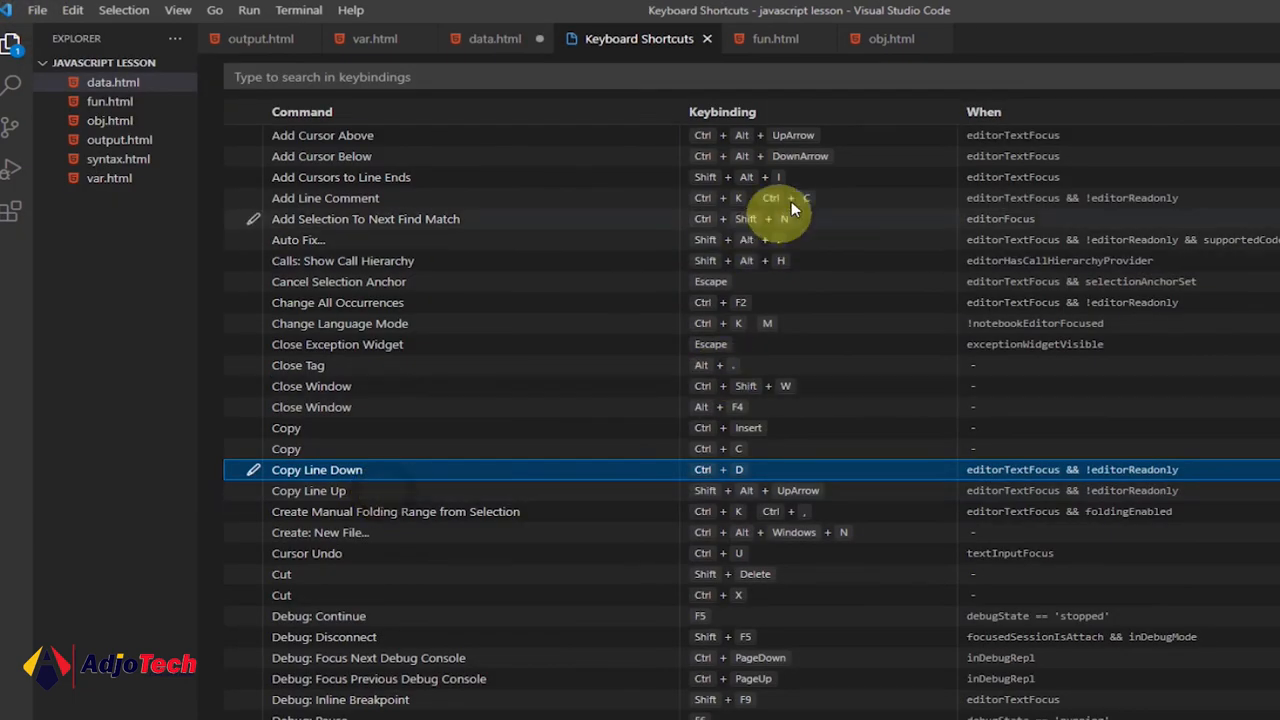
{"action": "mouse_move", "coordinate": [736, 84]}
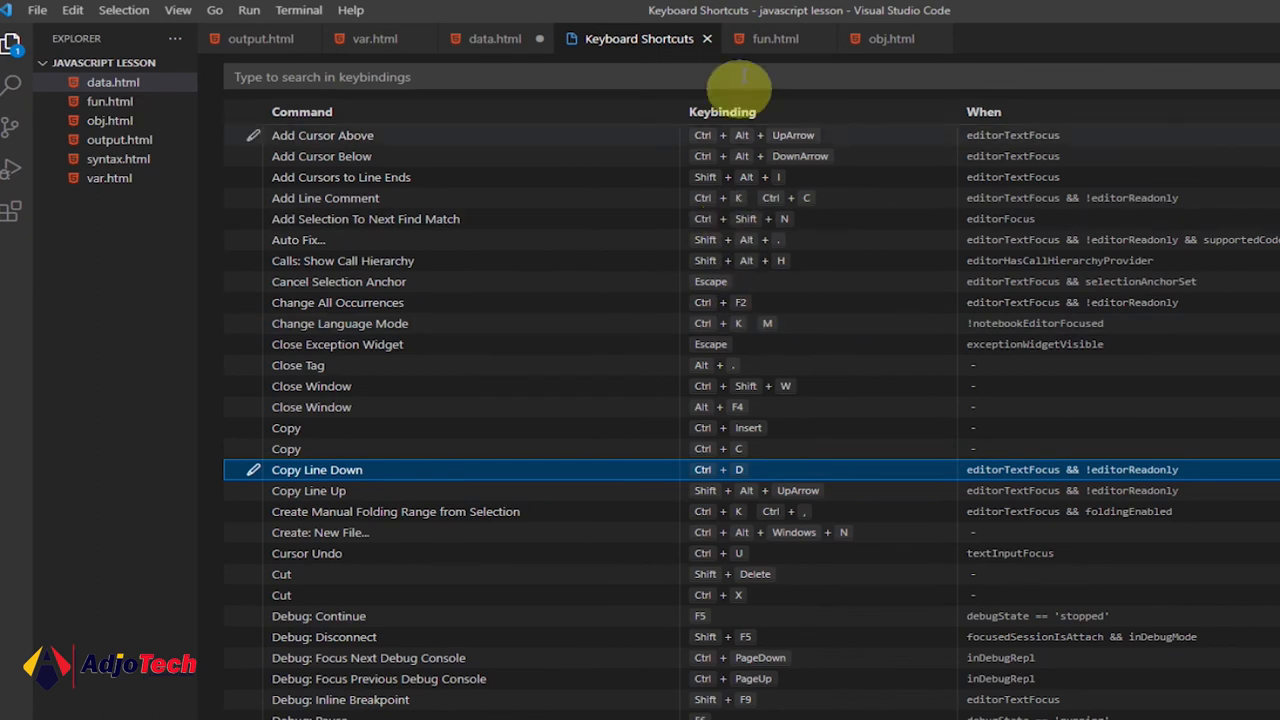
{"action": "mouse_move", "coordinate": [790, 710]}
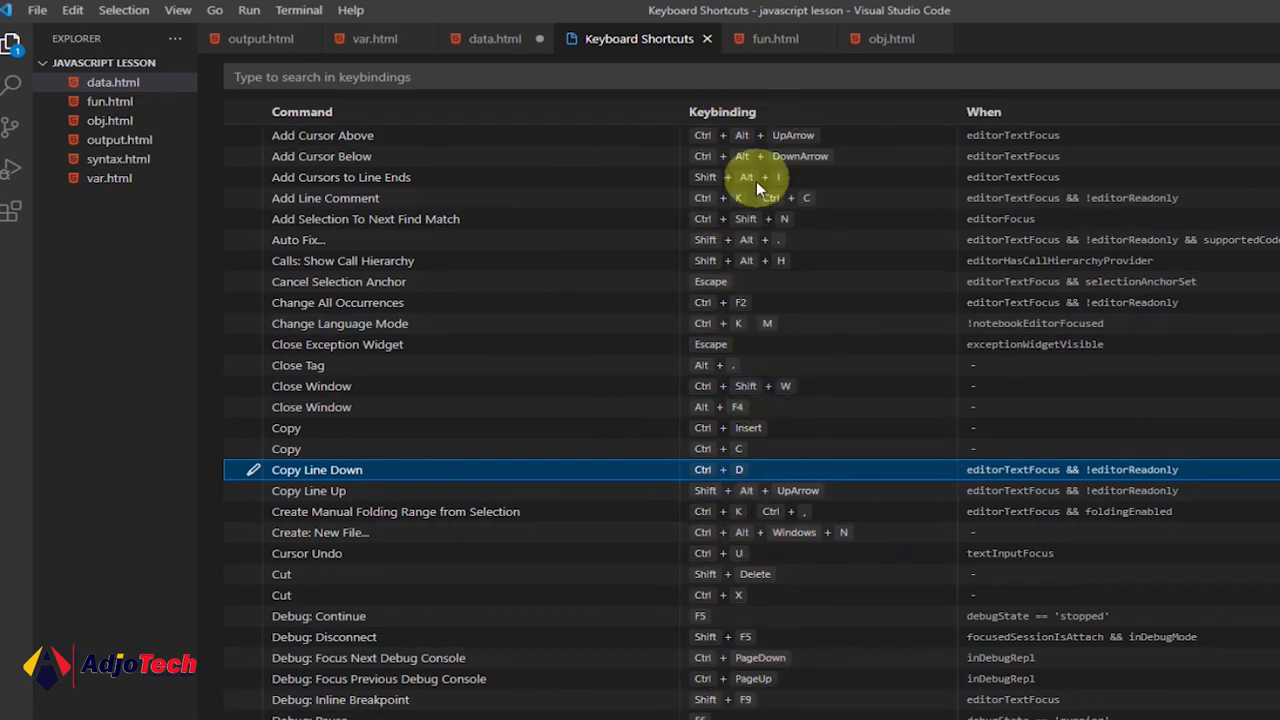
{"action": "scroll", "scroll_direction": "down", "scroll_amount": 3}
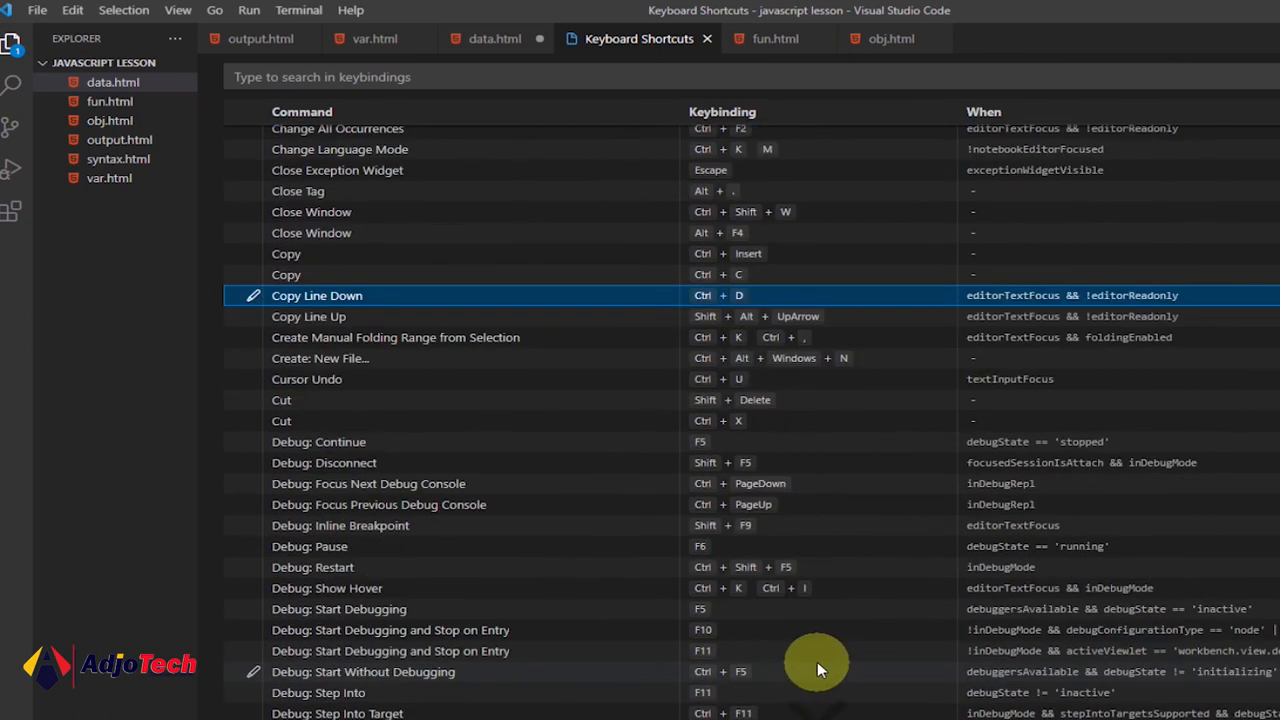
{"action": "scroll", "scroll_direction": "down", "scroll_amount": 3}
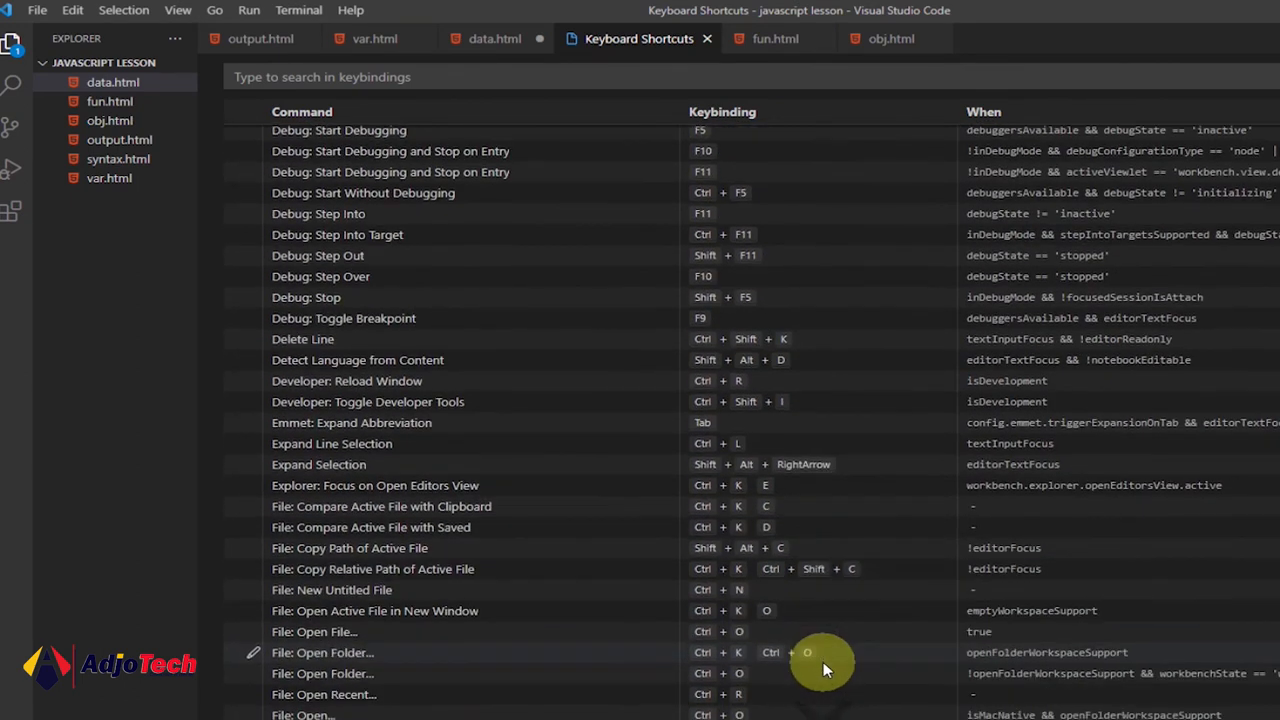
{"action": "scroll", "scroll_direction": "down", "scroll_amount": 3}
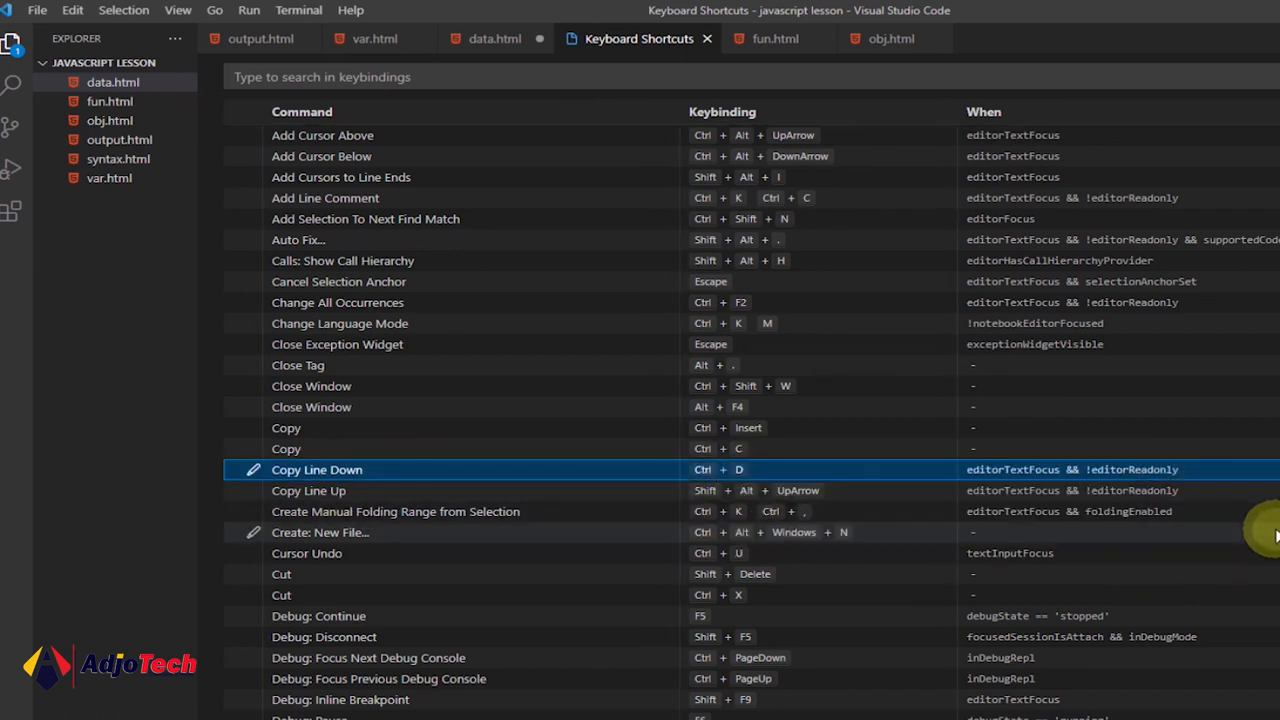
{"action": "mouse_move", "coordinate": [566, 328]}
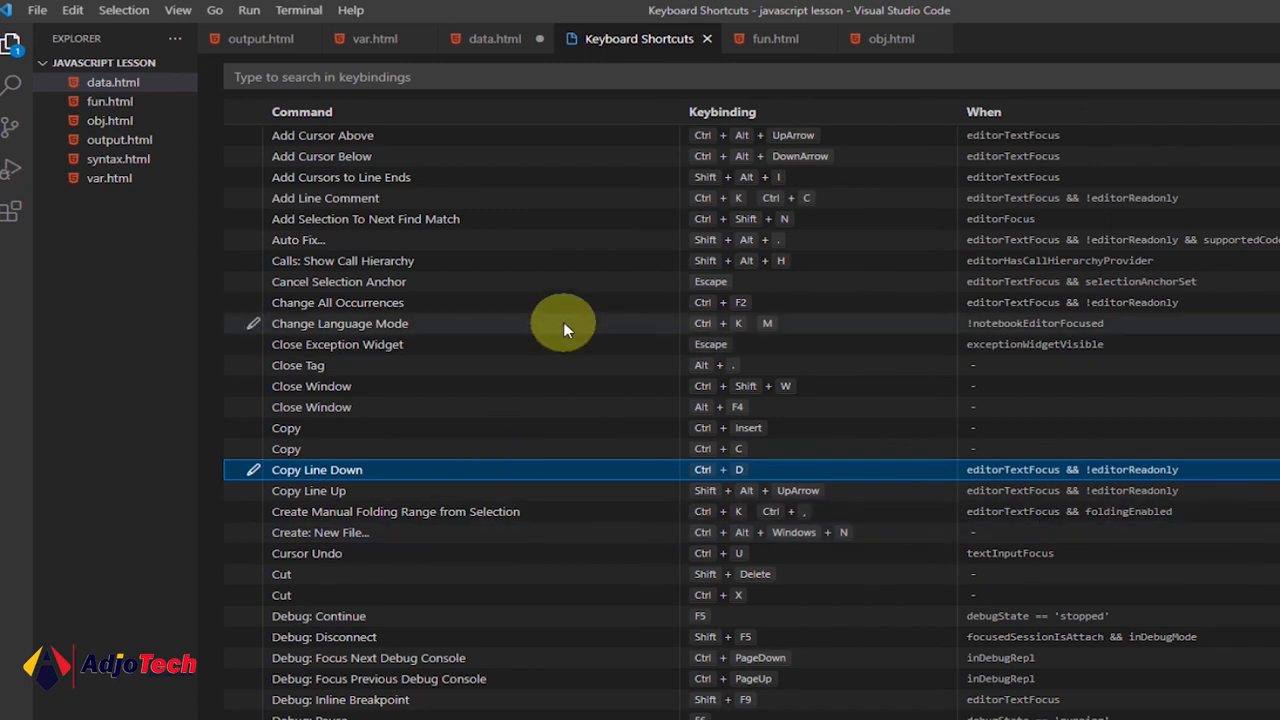
{"action": "mouse_move", "coordinate": [576, 322]}
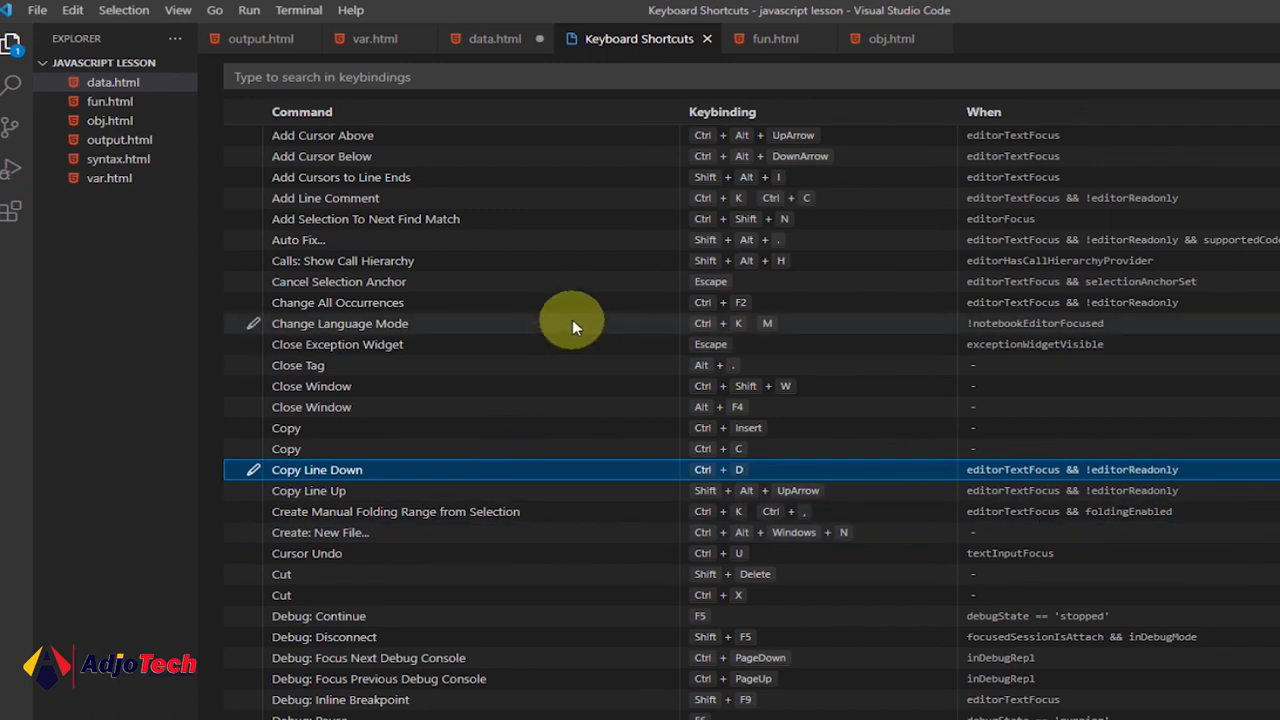